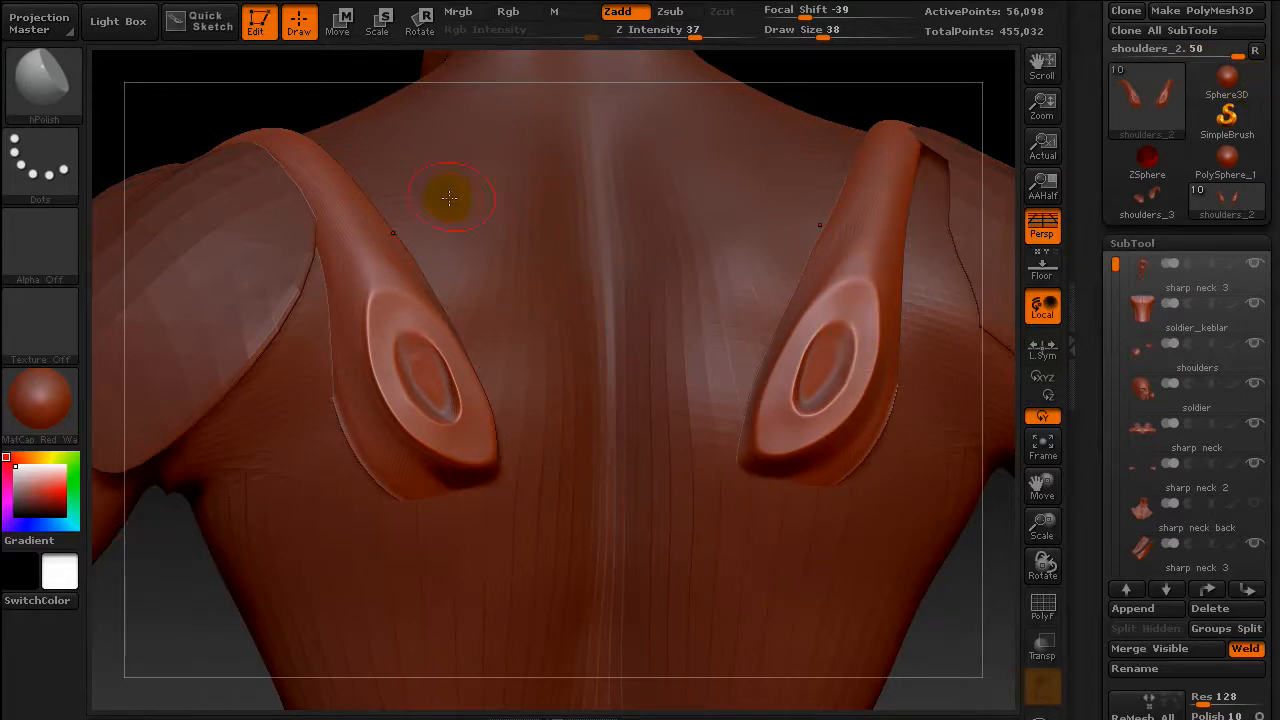
Frame the shoulder pad and strap, then set the hPolish brush to size 70, intensity 23
{"action": "left_click_drag", "start_coordinate": [450, 196], "coordinate": [360, 138]}
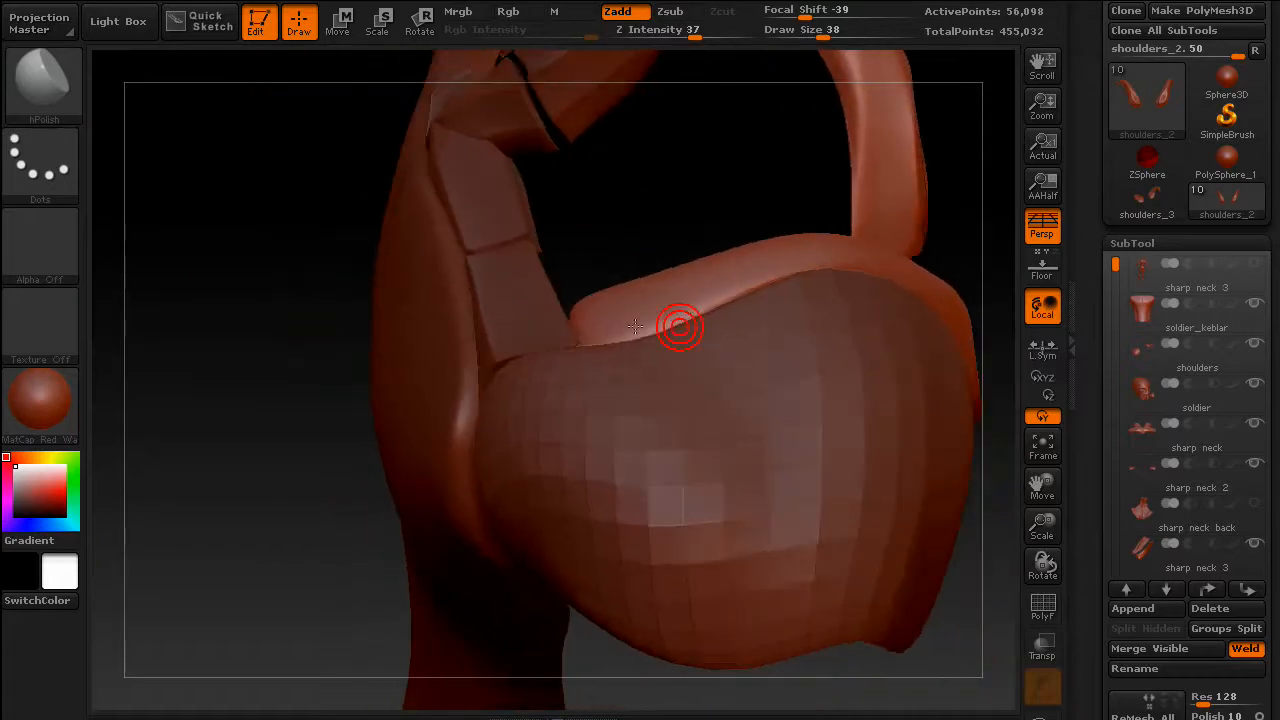
{"action": "left_click_drag", "start_coordinate": [636, 328], "coordinate": [790, 240]}
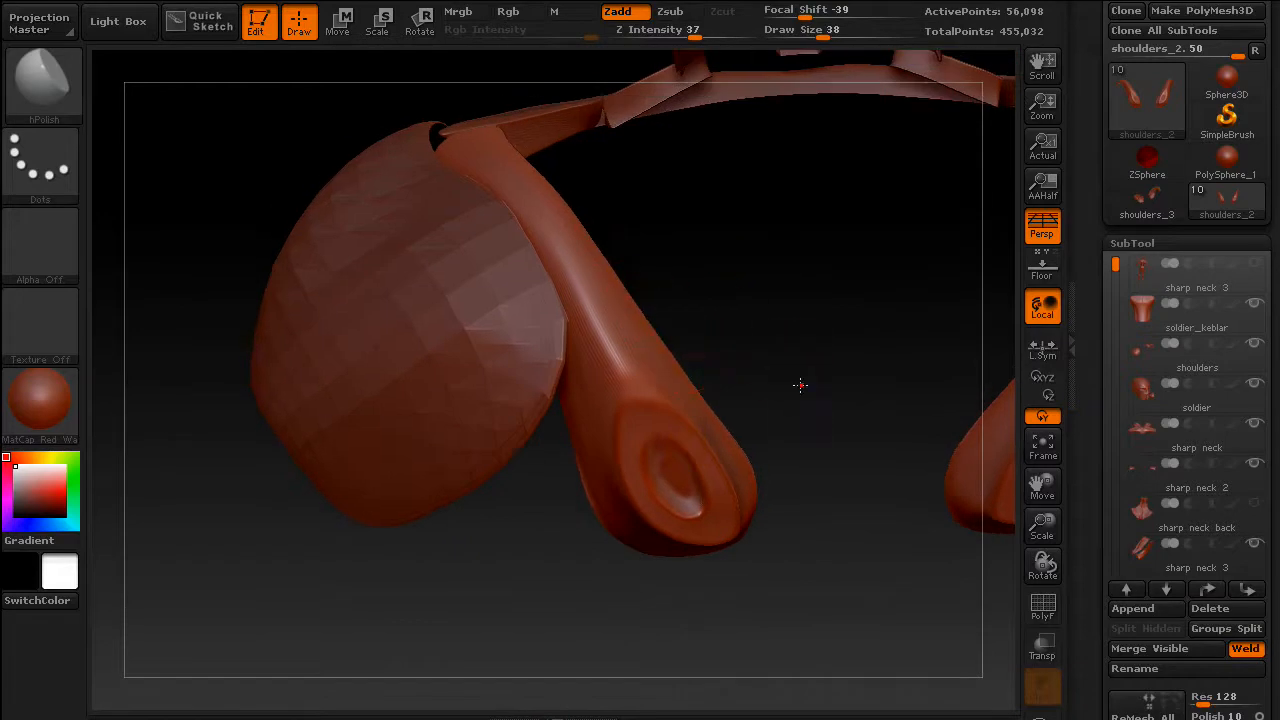
{"action": "left_click_drag", "start_coordinate": [800, 386], "coordinate": [682, 280]}
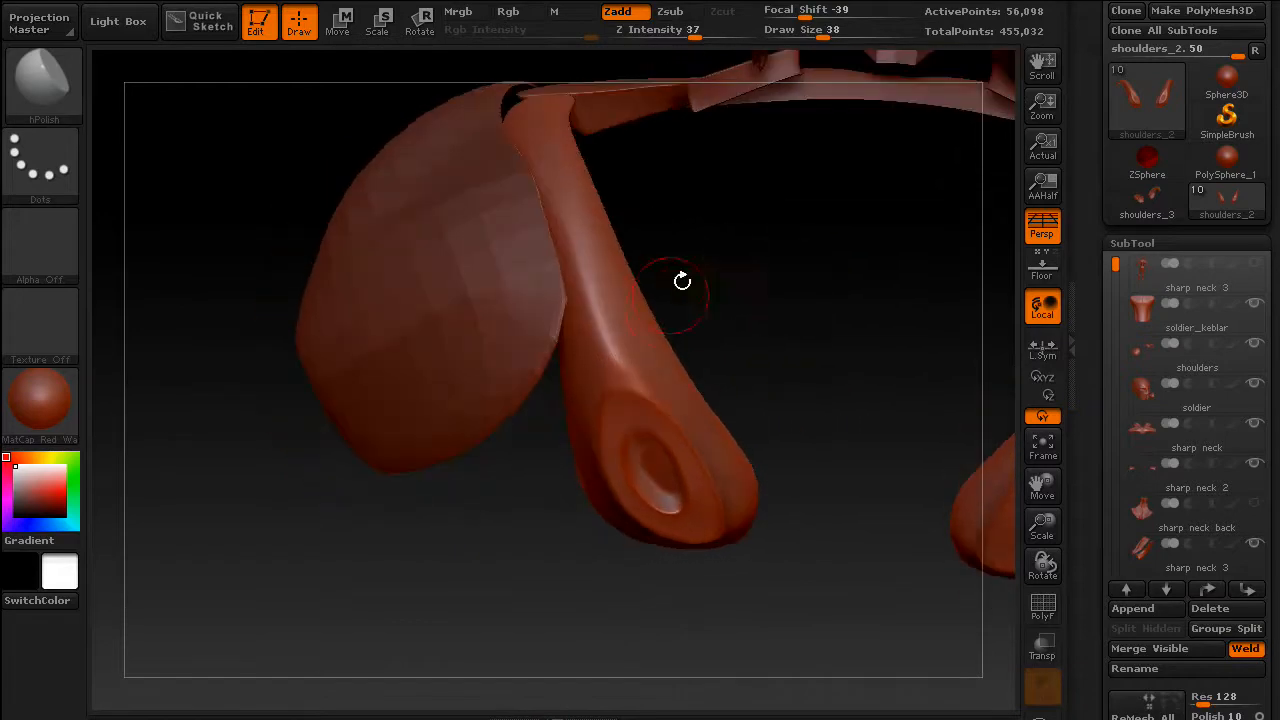
{"action": "mouse_move", "coordinate": [44, 84]}
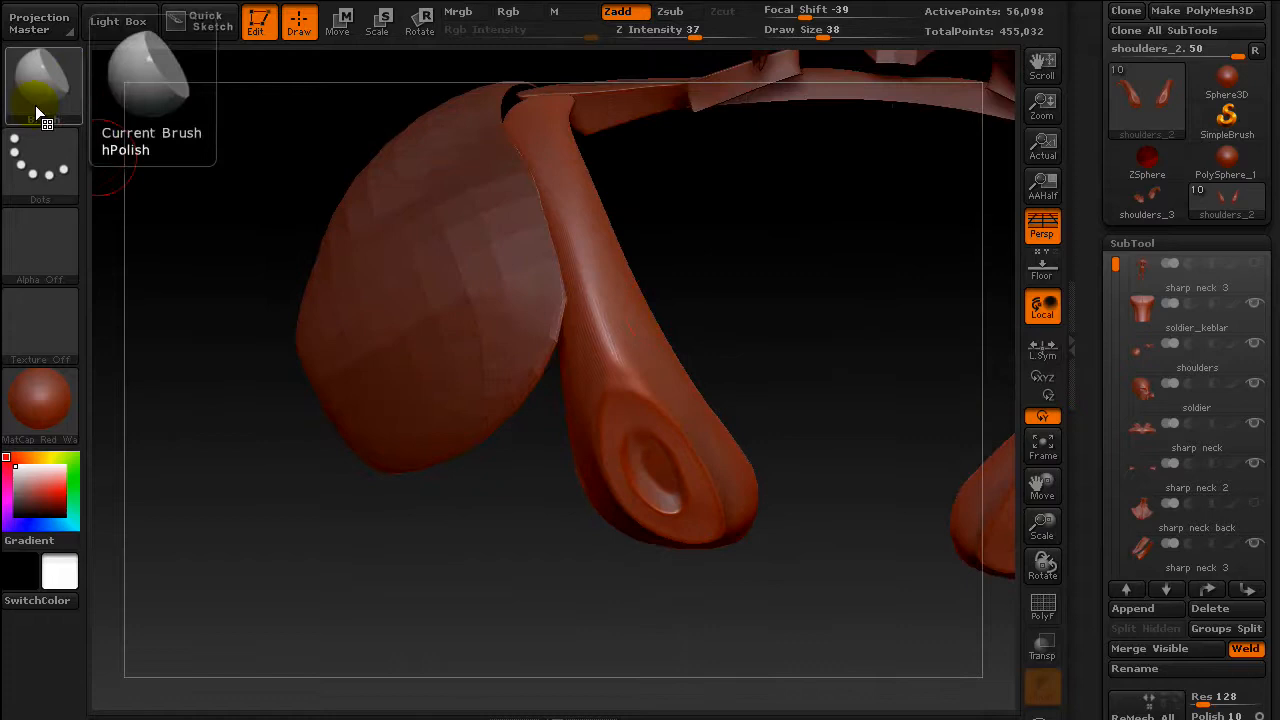
{"action": "left_click", "coordinate": [44, 84]}
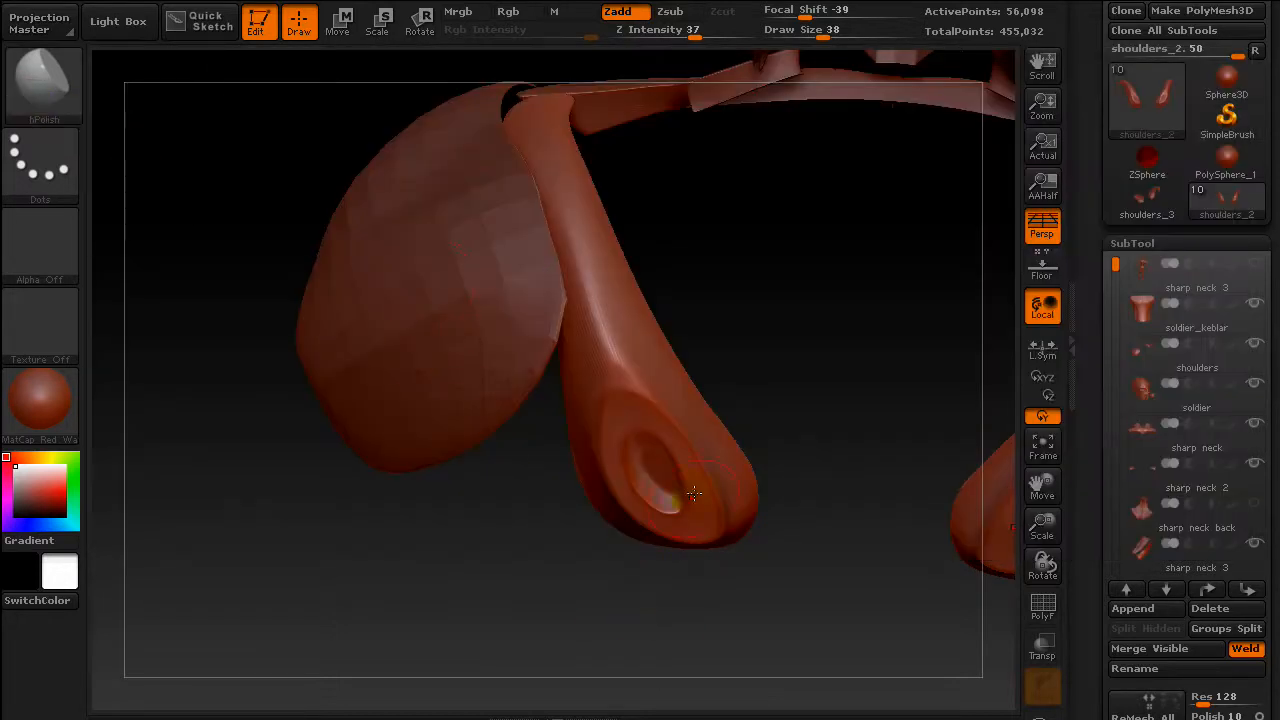
{"action": "left_click", "coordinate": [680, 30]}
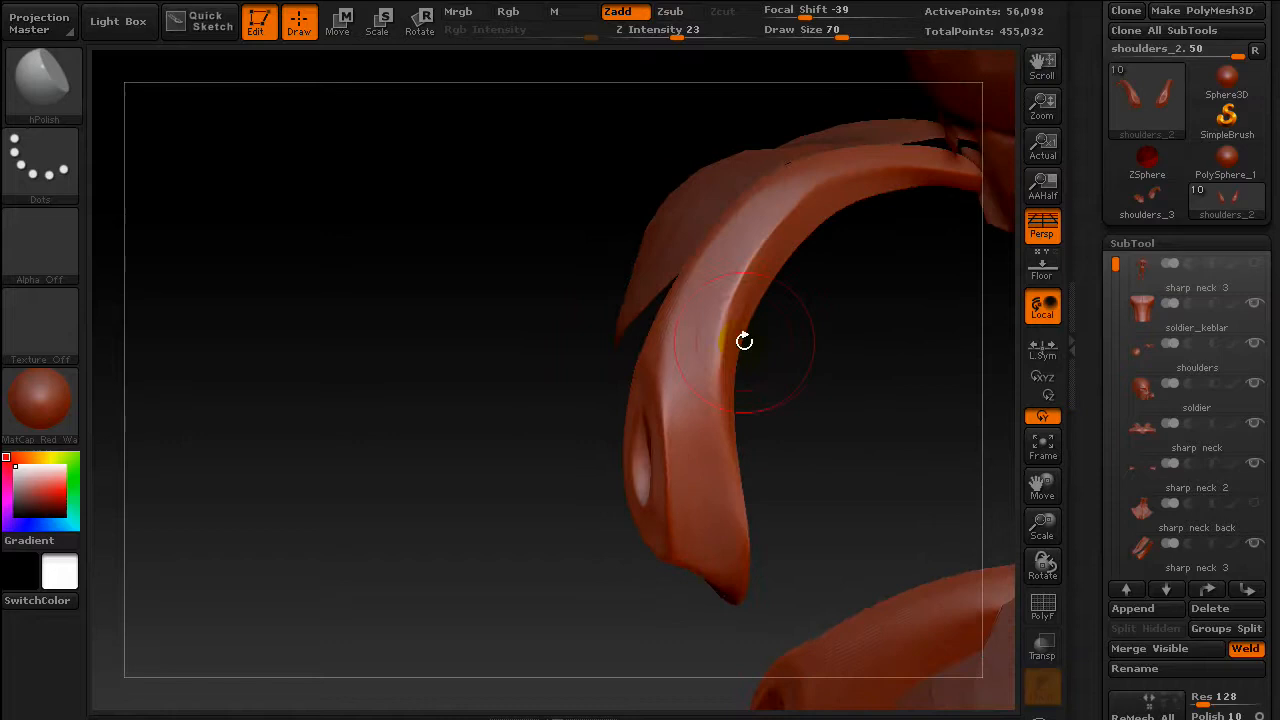
Polish the strap edge and the shoulder pad's upper edge and surface into flat armor
{"action": "left_click_drag", "start_coordinate": [744, 340], "coordinate": [846, 378]}
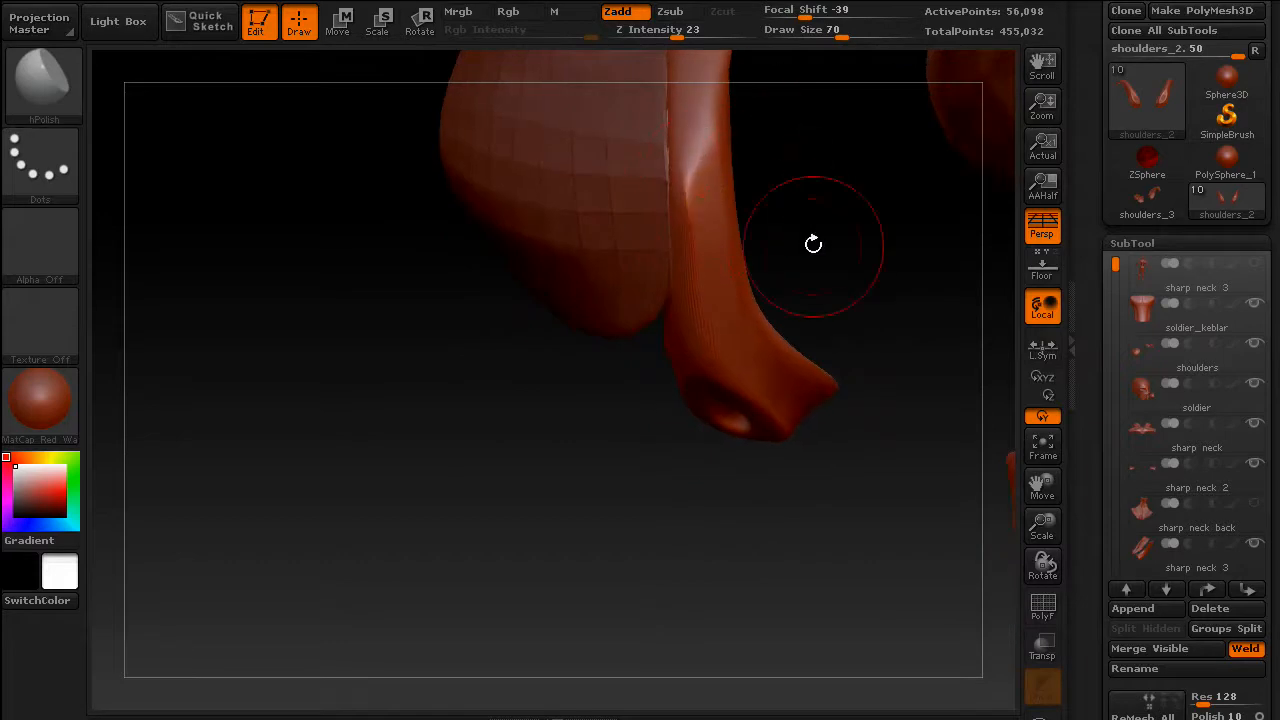
{"action": "left_click_drag", "start_coordinate": [812, 244], "coordinate": [700, 224]}
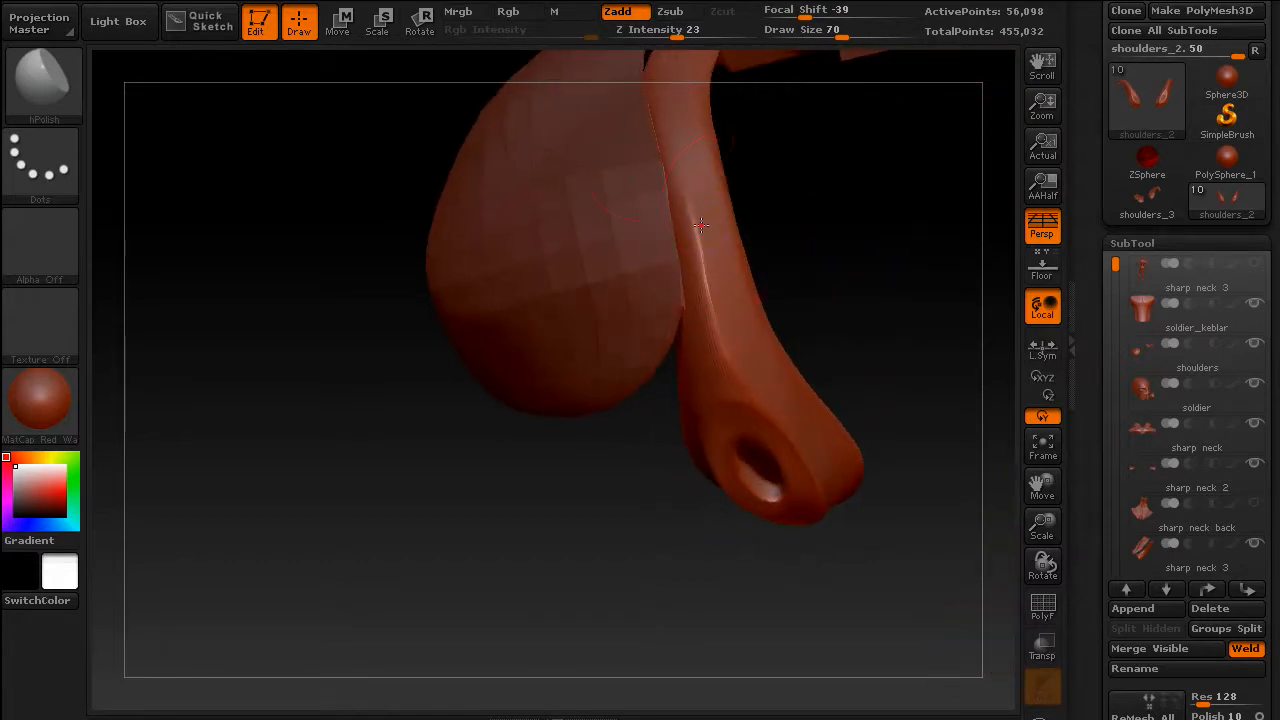
{"action": "left_click_drag", "start_coordinate": [700, 224], "coordinate": [692, 222]}
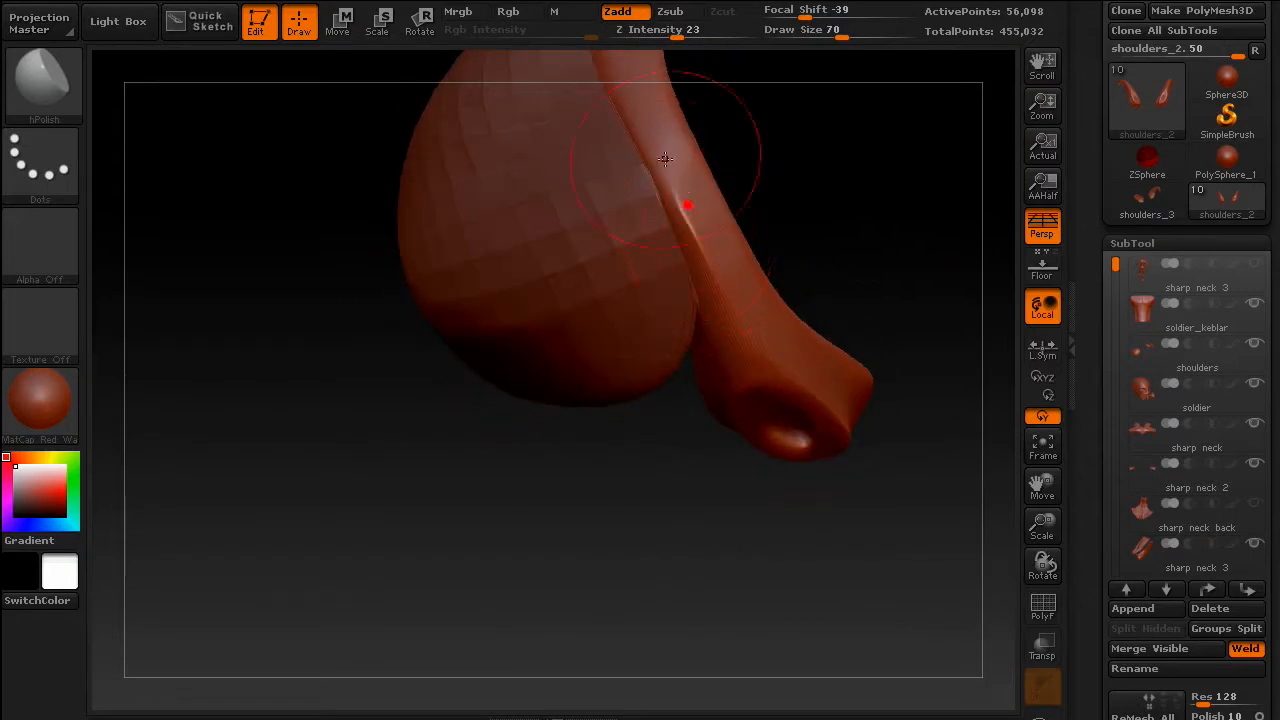
{"action": "left_click_drag", "start_coordinate": [664, 160], "coordinate": [690, 276]}
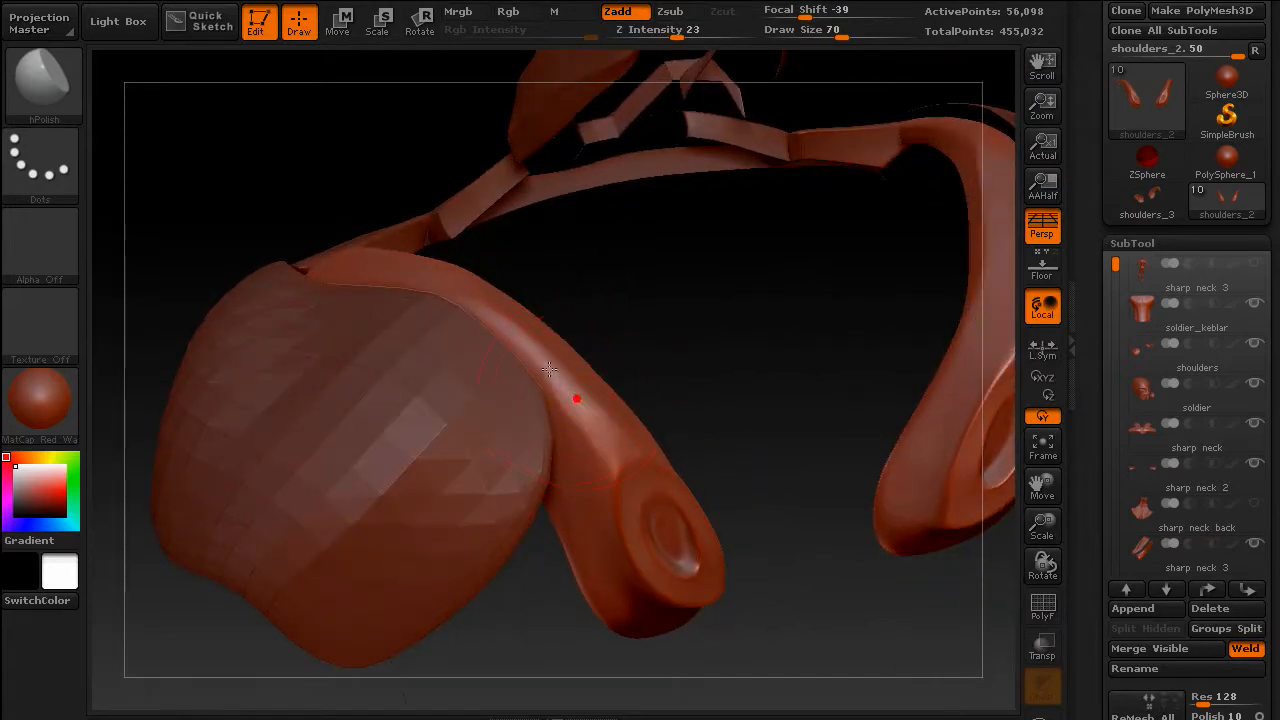
{"action": "left_click_drag", "start_coordinate": [576, 400], "coordinate": [448, 288]}
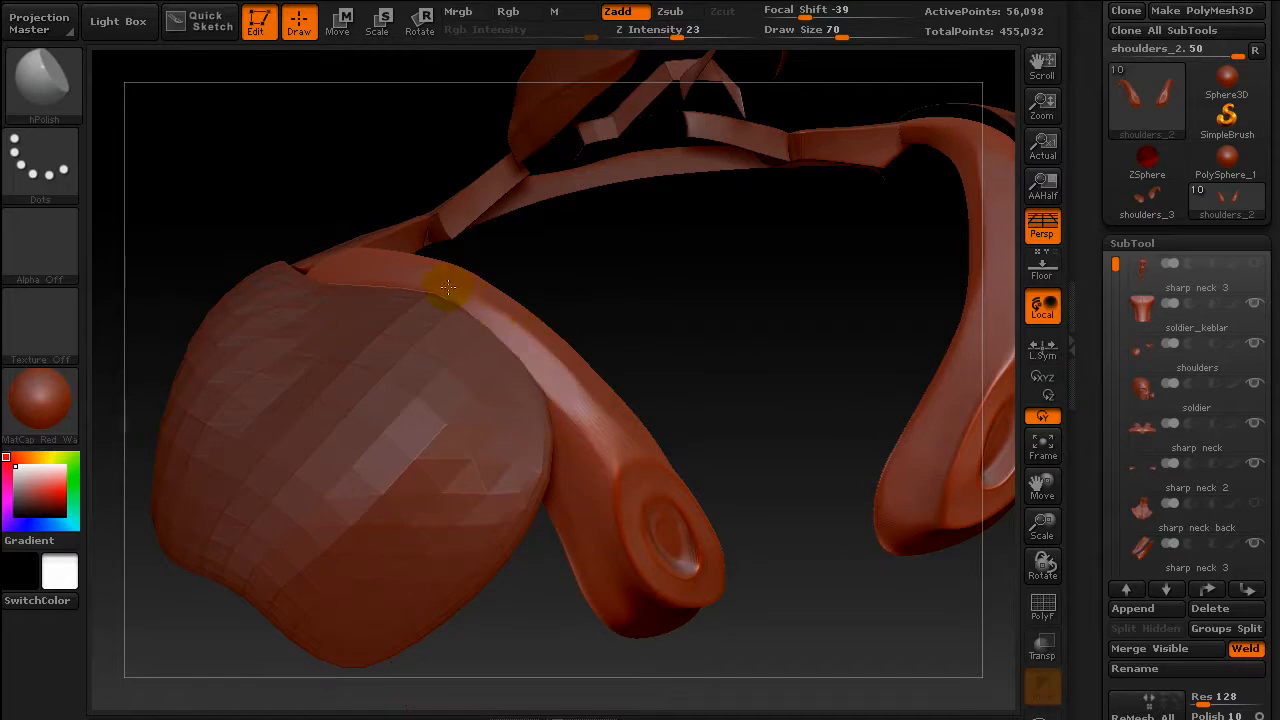
{"action": "left_click_drag", "start_coordinate": [450, 290], "coordinate": [610, 464]}
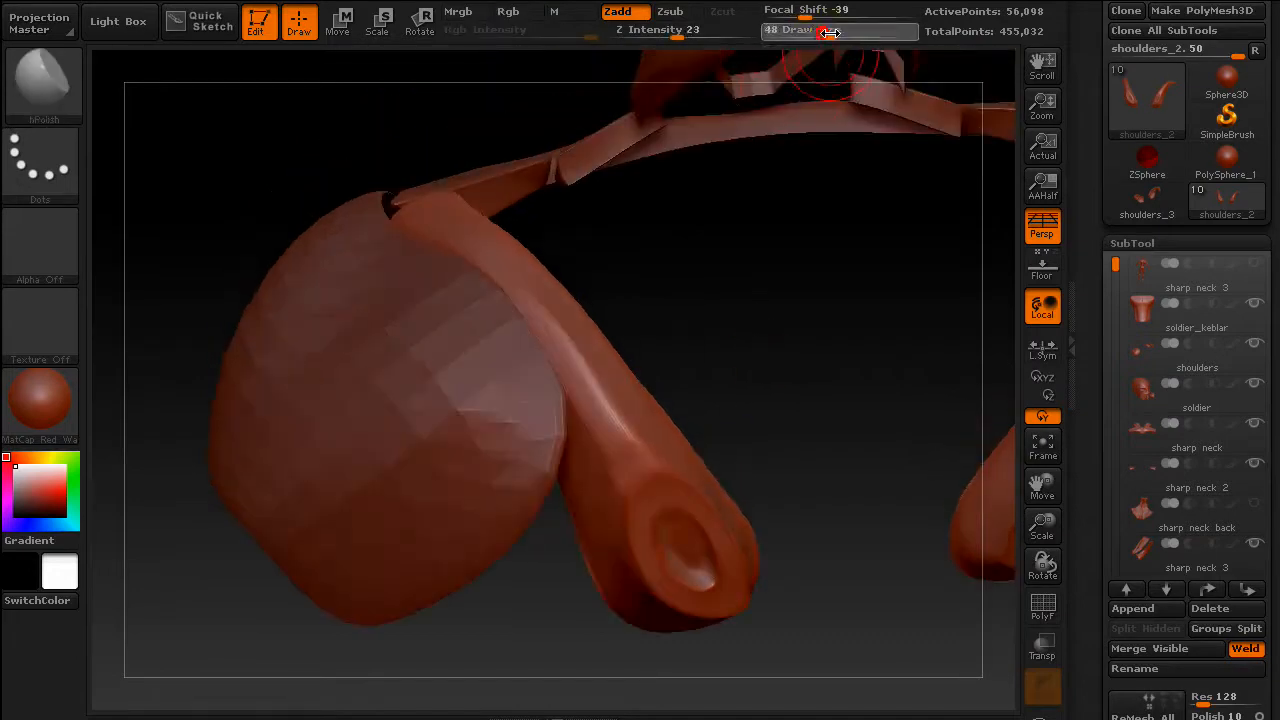
Reduce the brush to size 35 and polish the strap face around its hole
{"action": "left_click_drag", "start_coordinate": [828, 32], "coordinate": [804, 32]}
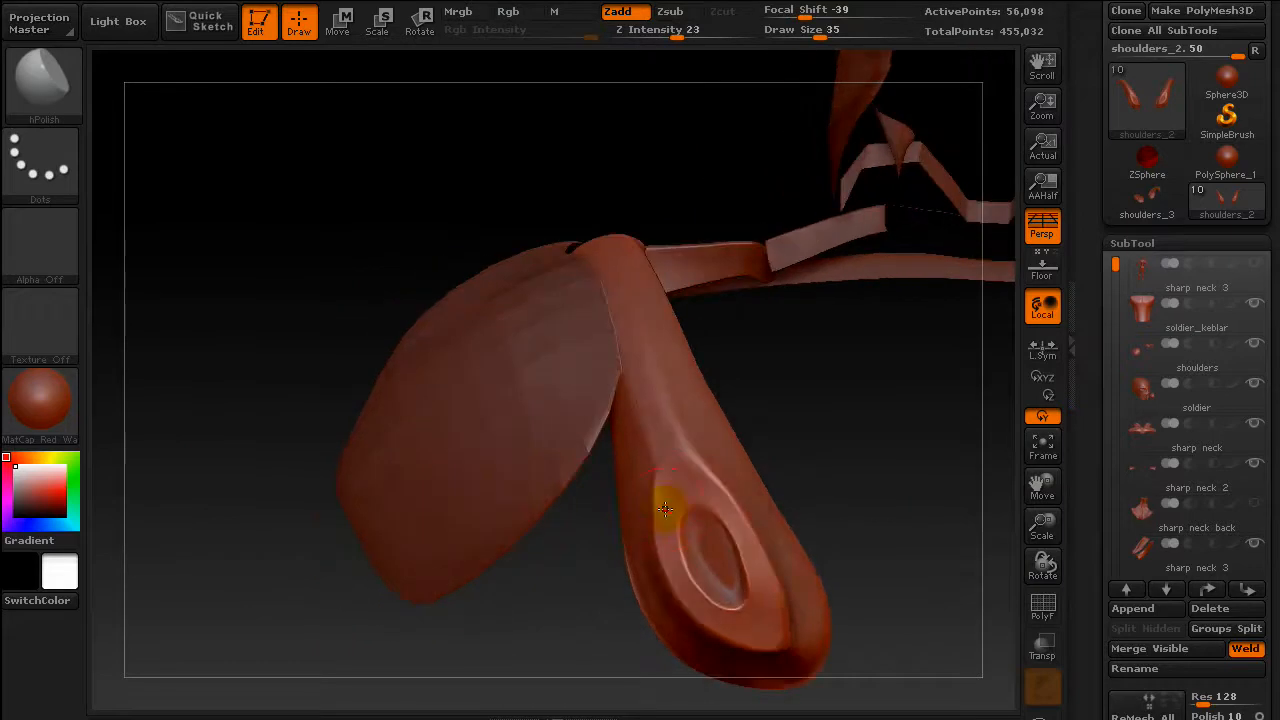
{"action": "left_click_drag", "start_coordinate": [664, 508], "coordinate": [832, 458]}
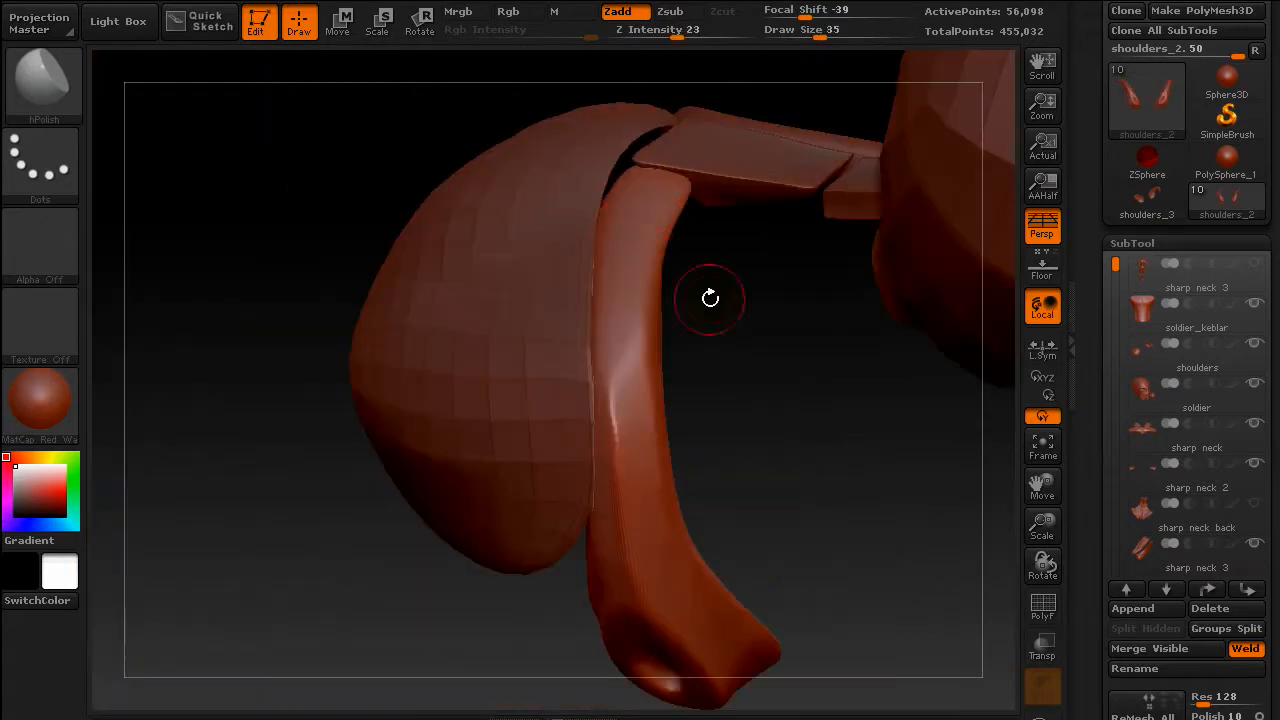
Raise polish intensity to 30 and smooth the strap's front edge over the shoulder pad
{"action": "left_click_drag", "start_coordinate": [710, 298], "coordinate": [760, 80]}
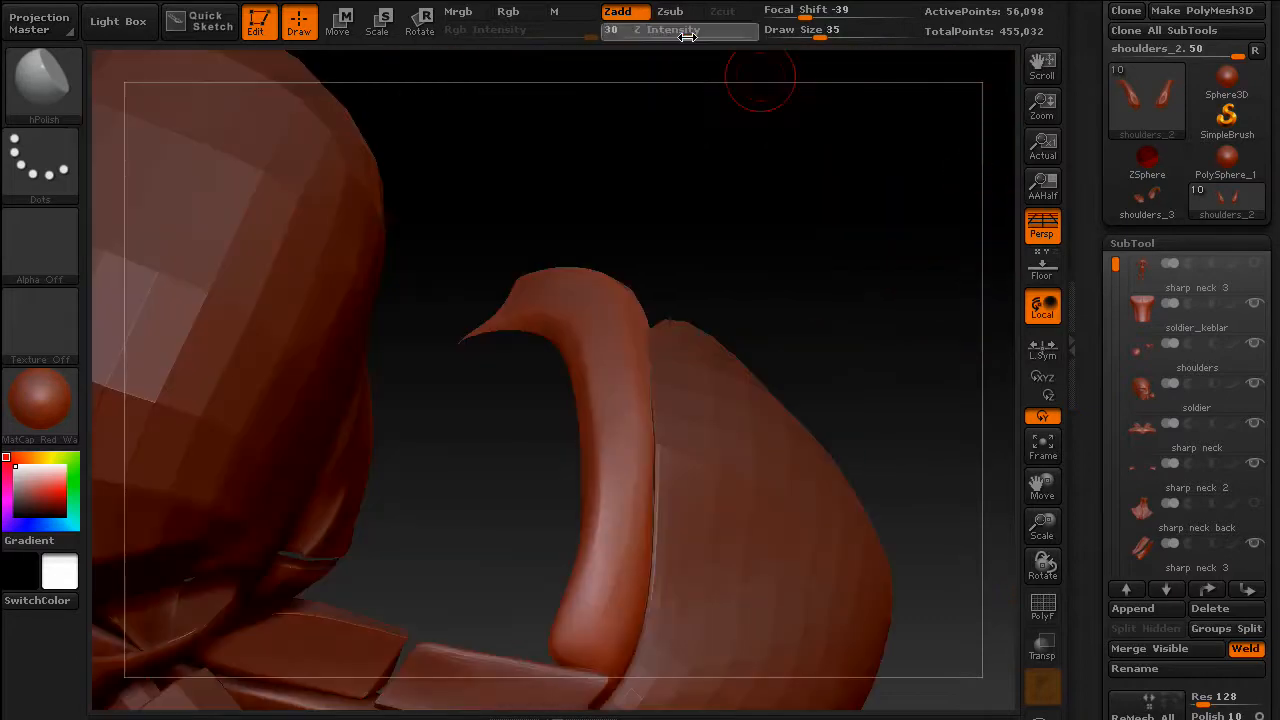
{"action": "left_click_drag", "start_coordinate": [640, 30], "coordinate": [684, 30]}
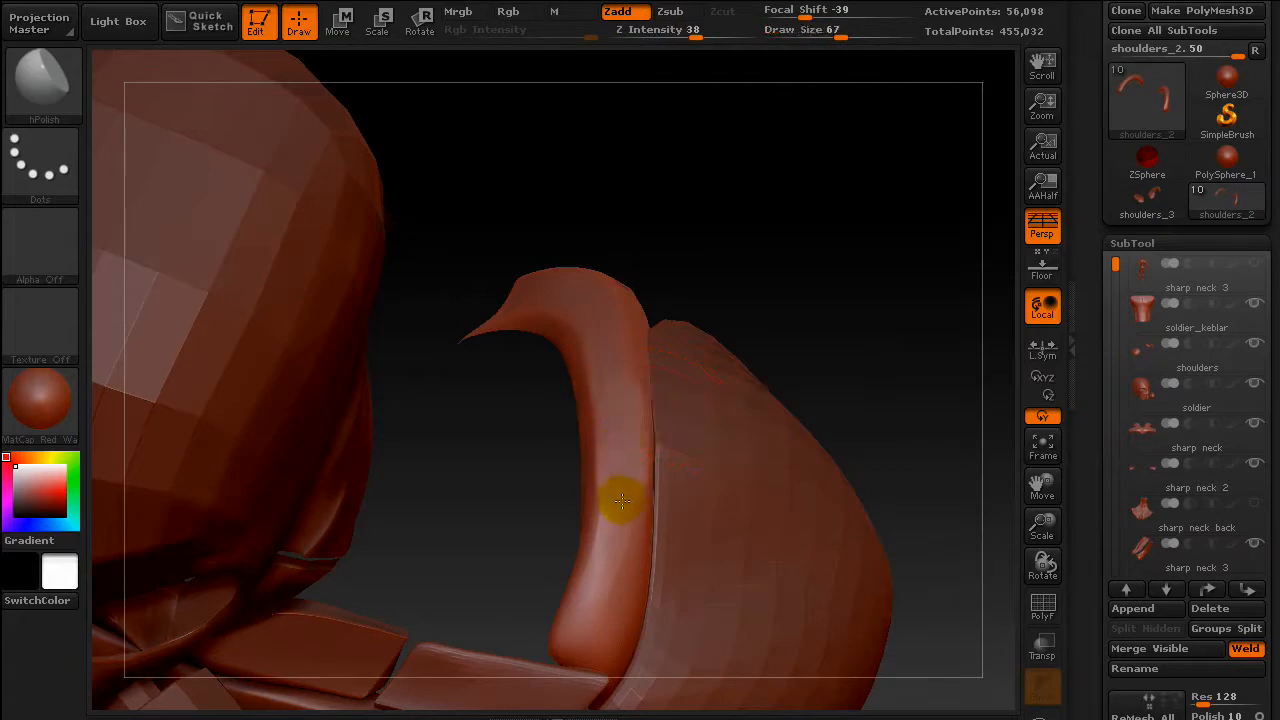
{"action": "left_click_drag", "start_coordinate": [620, 500], "coordinate": [596, 640]}
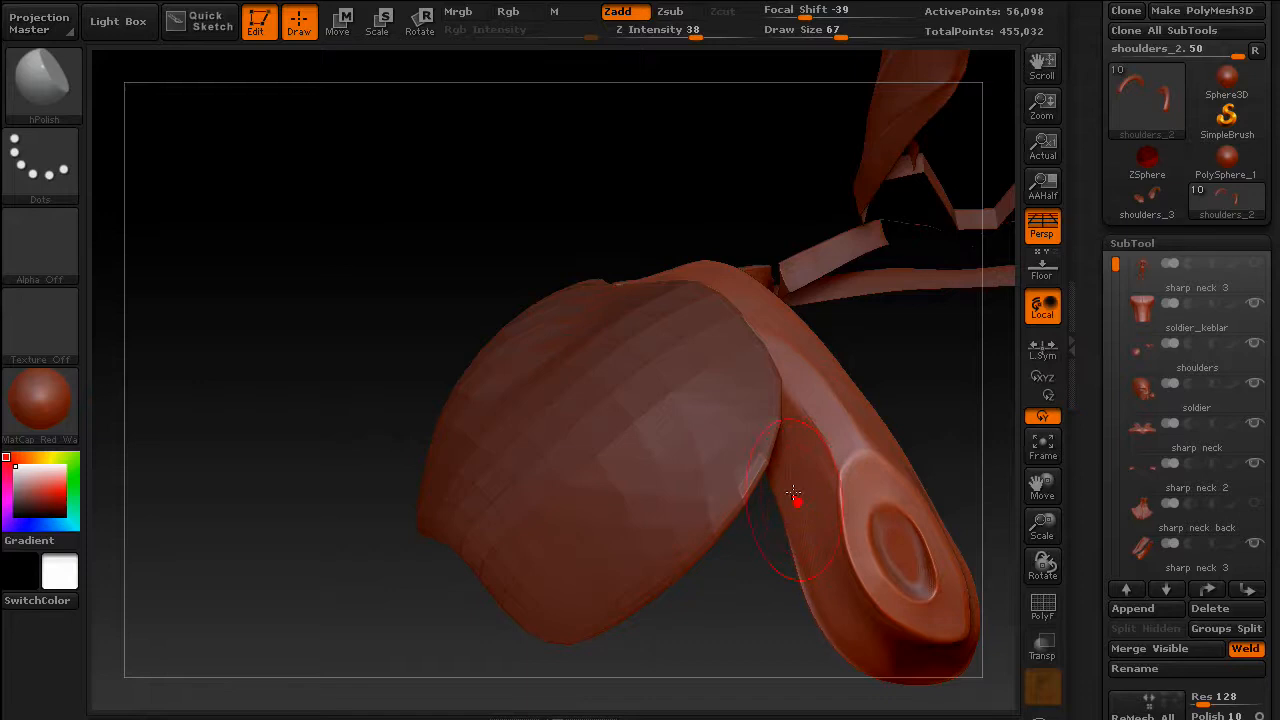
{"action": "left_click_drag", "start_coordinate": [792, 496], "coordinate": [760, 516]}
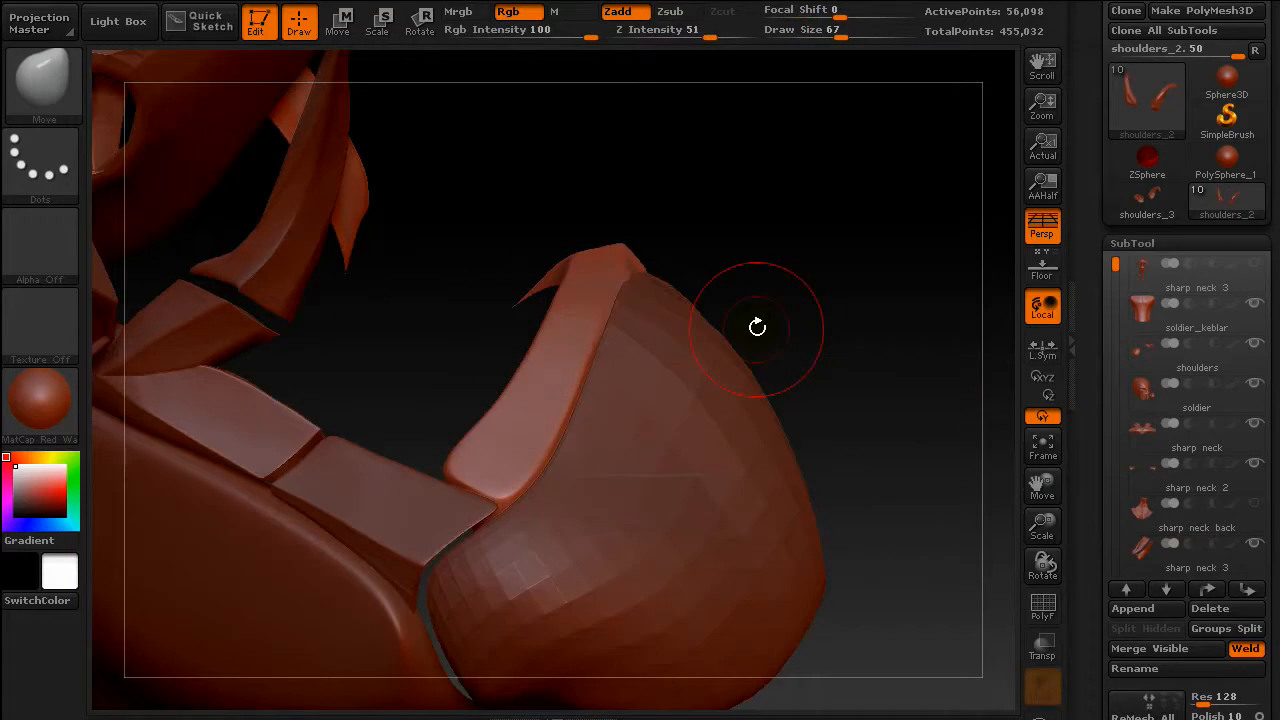
{"action": "mouse_move", "coordinate": [776, 320]}
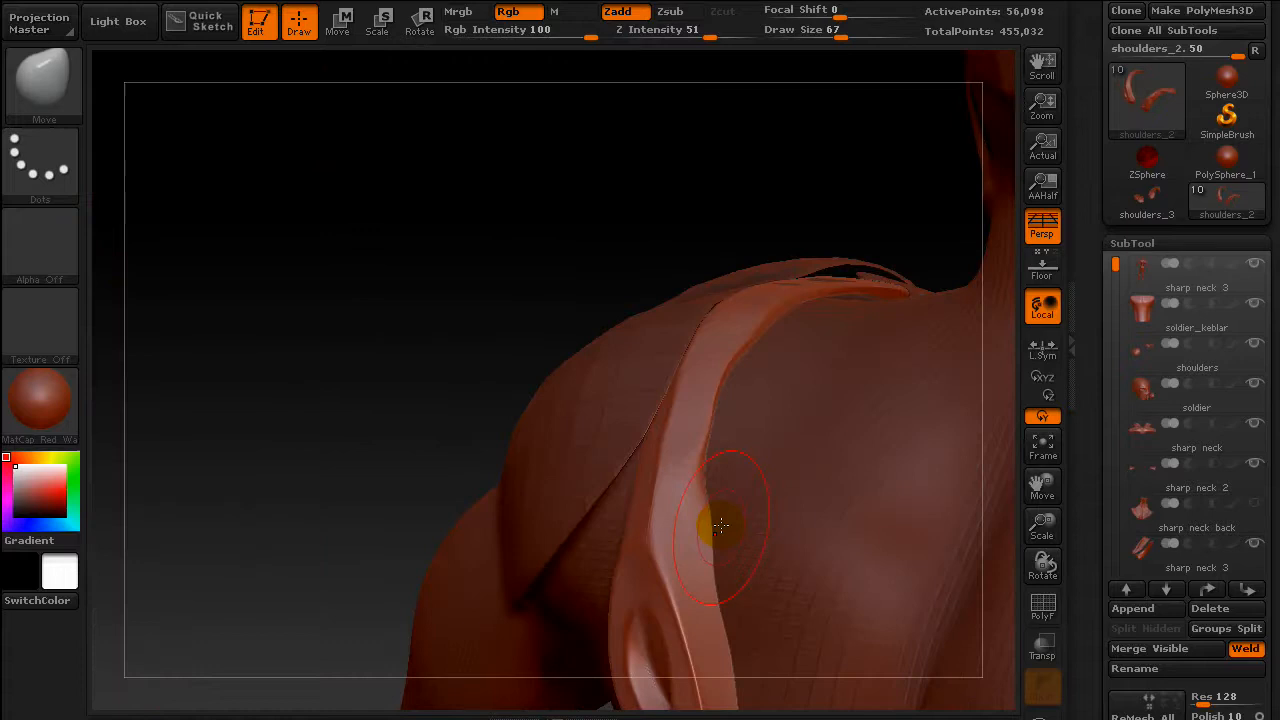
Touch up the strap edge on the shoulder and sharpen the chest plate's lower edge
{"action": "left_click", "coordinate": [720, 530]}
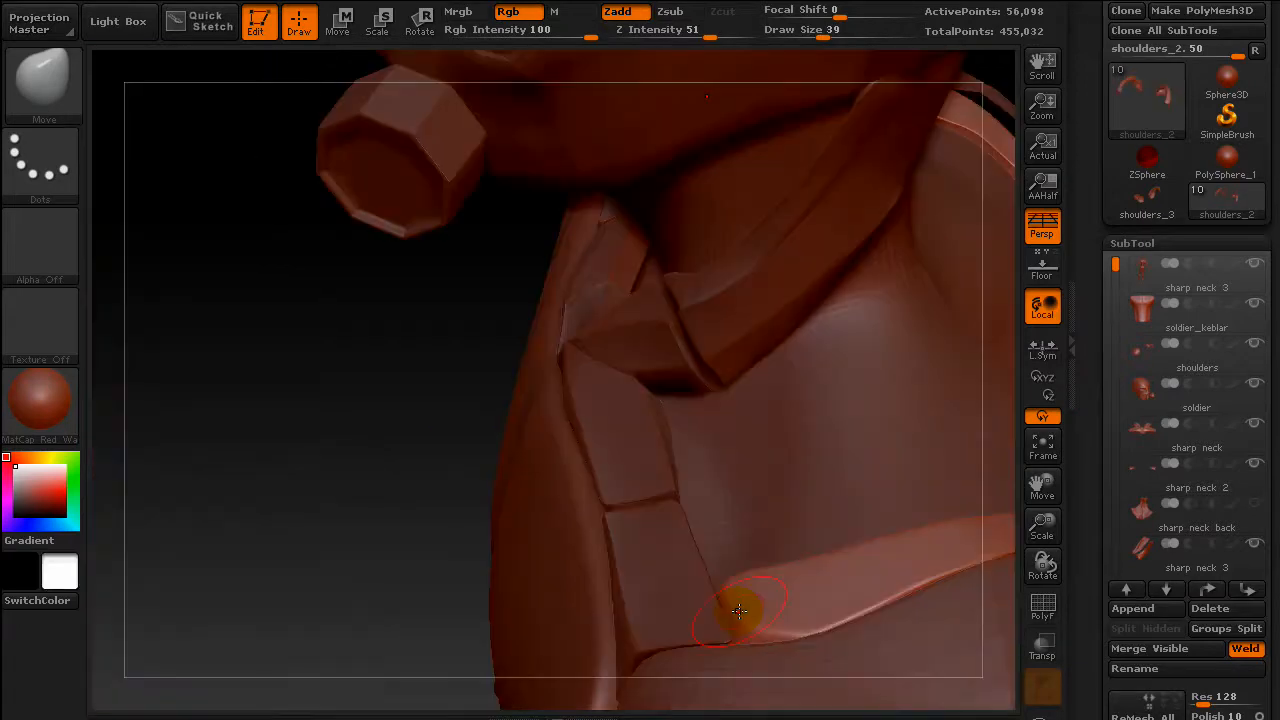
{"action": "left_click_drag", "start_coordinate": [740, 610], "coordinate": [204, 564]}
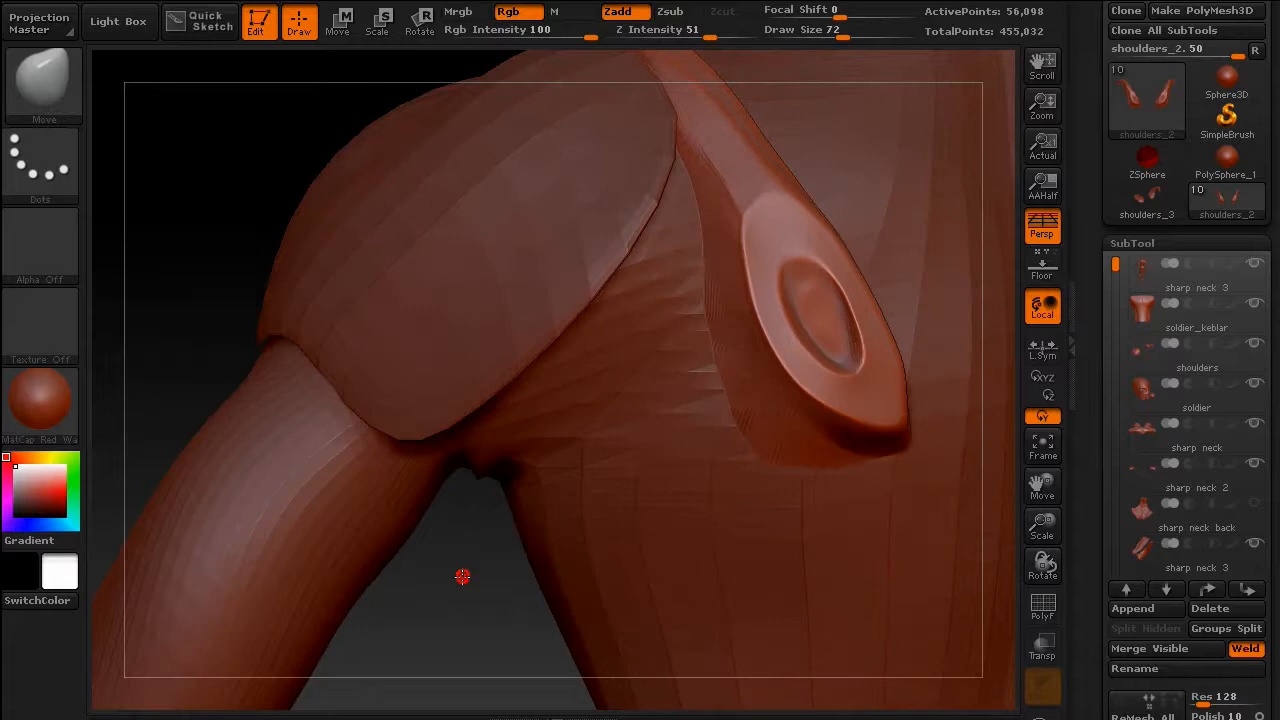
Preview the armor in a shiny metallic material, zoom on the plate edge, and bring up the brush library
{"action": "left_click", "coordinate": [40, 400]}
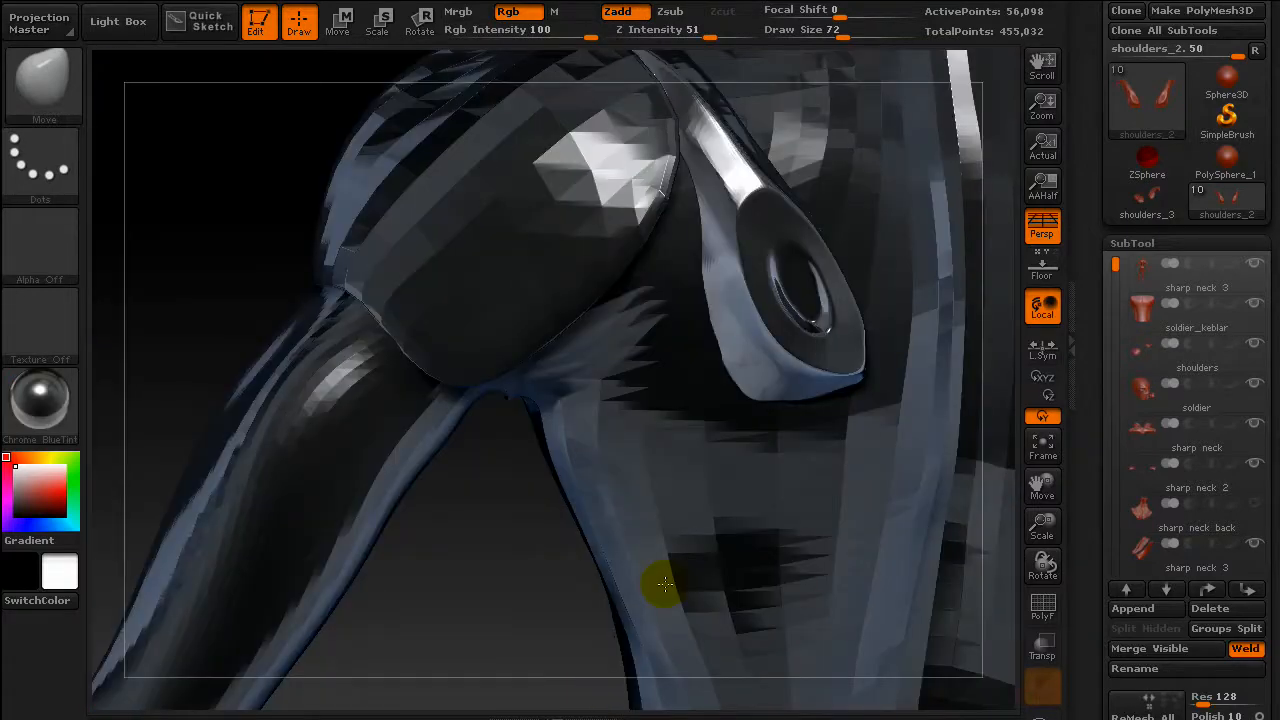
{"action": "left_click_drag", "start_coordinate": [664, 584], "coordinate": [660, 496]}
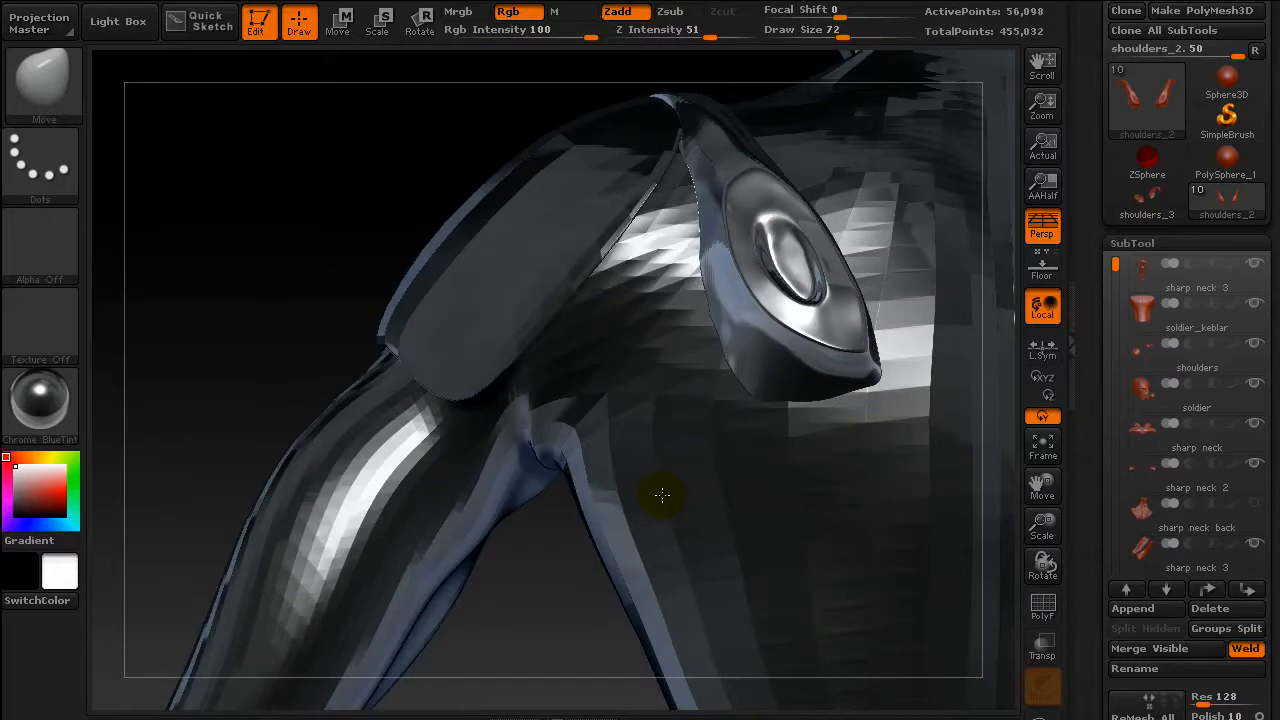
{"action": "left_click_drag", "start_coordinate": [660, 496], "coordinate": [684, 576]}
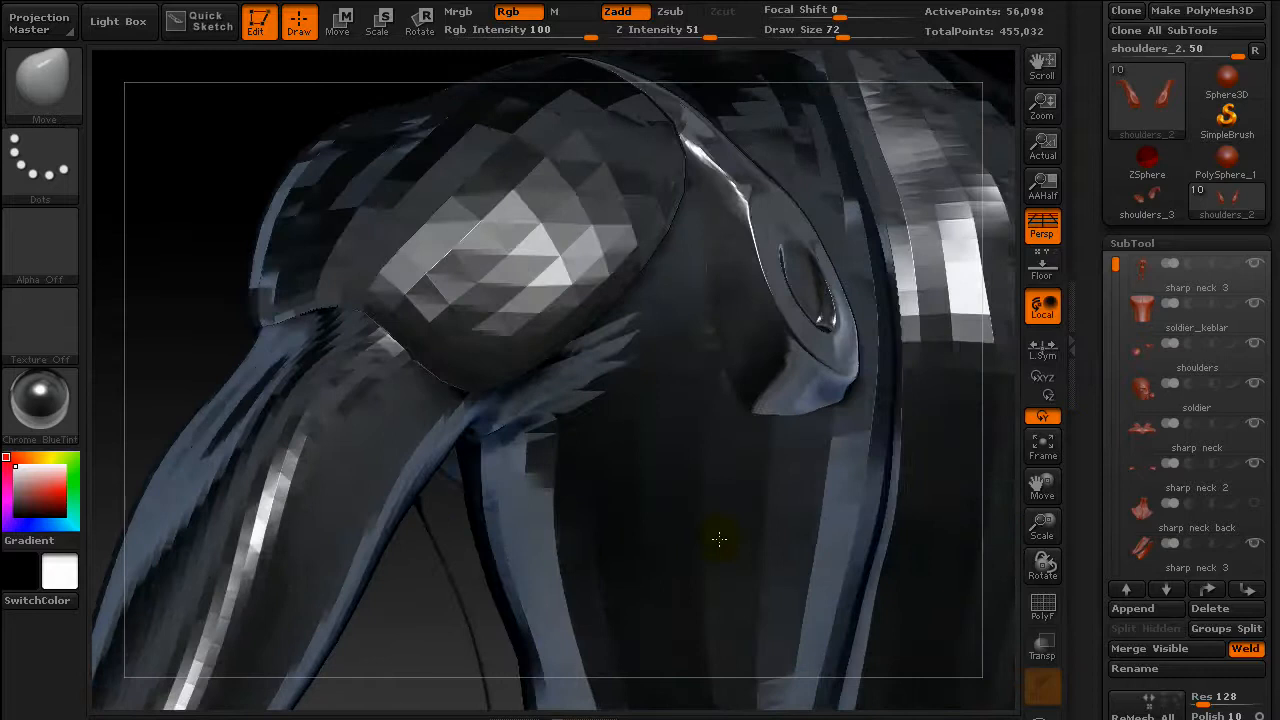
{"action": "left_click_drag", "start_coordinate": [720, 540], "coordinate": [796, 552]}
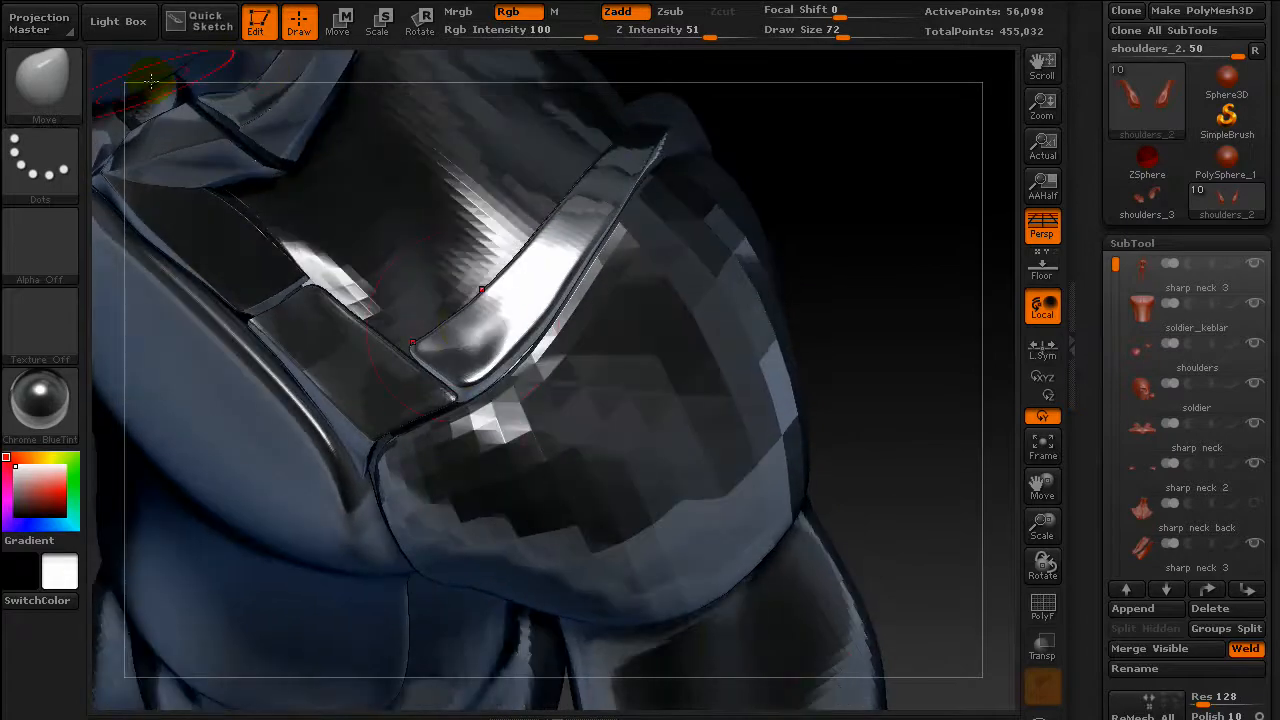
{"action": "left_click", "coordinate": [42, 82]}
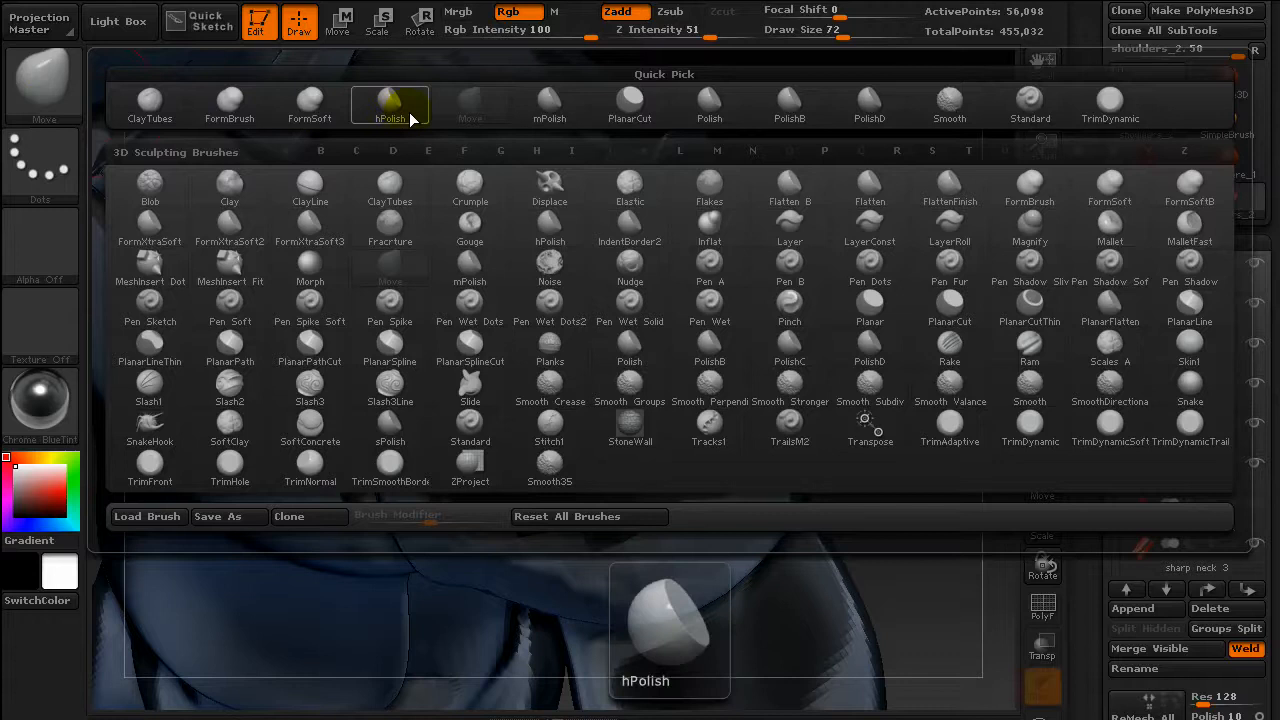
Choose hPolish at size 35, intensity 26 and polish a spot on the armor edge
{"action": "left_click", "coordinate": [390, 104]}
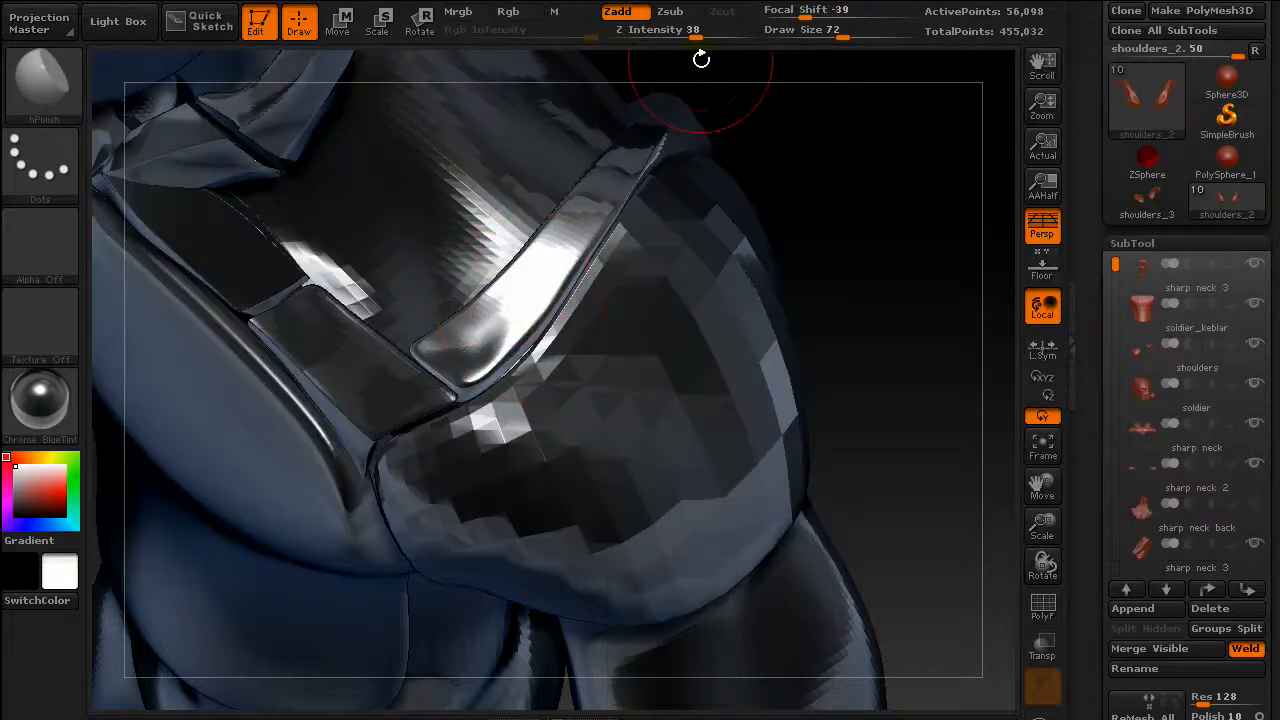
{"action": "left_click", "coordinate": [660, 30]}
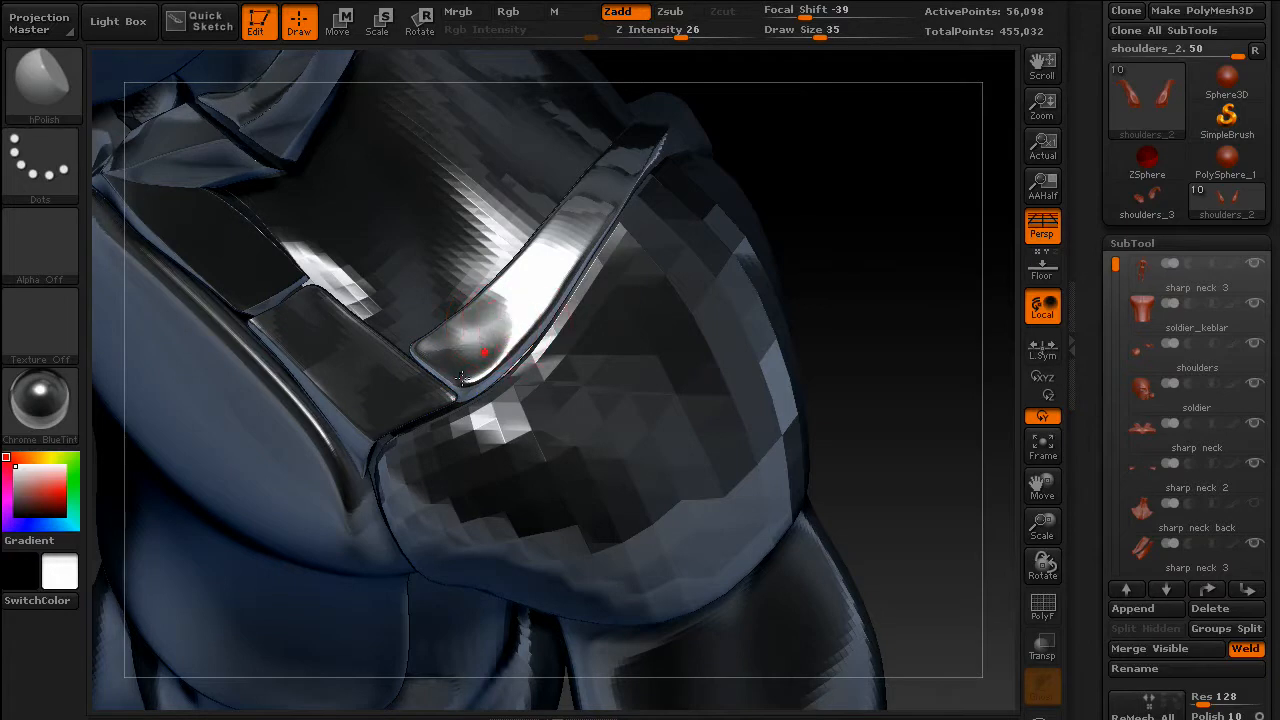
{"action": "left_click", "coordinate": [488, 320]}
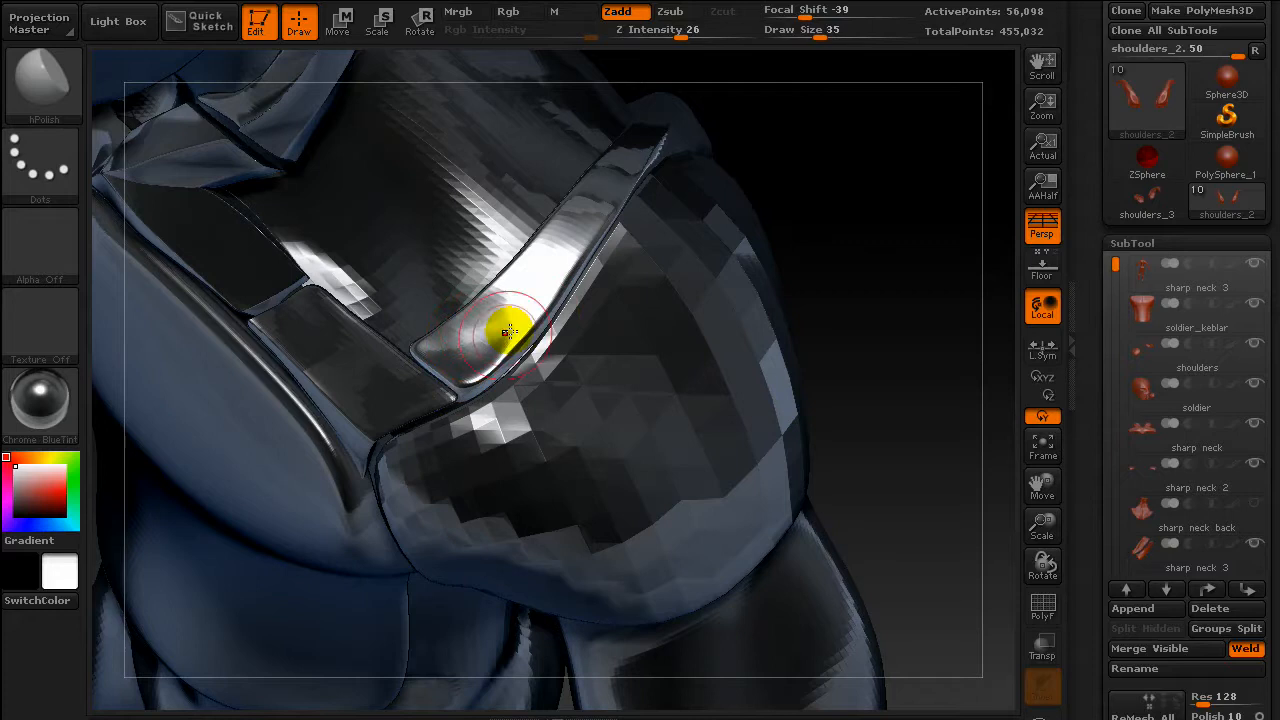
Polish the shoulder strap's edge by the chest plate, then zoom out to the whole soldier
{"action": "left_click_drag", "start_coordinate": [510, 336], "coordinate": [716, 200]}
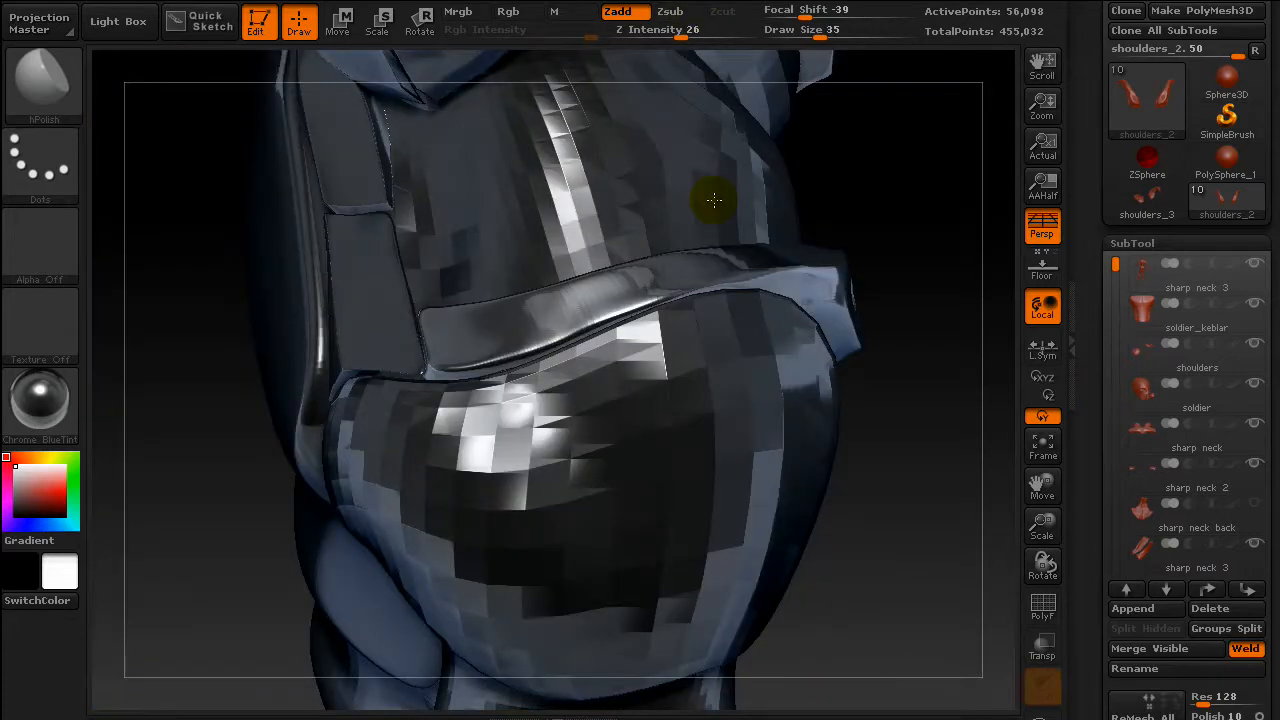
{"action": "left_click_drag", "start_coordinate": [716, 200], "coordinate": [524, 338]}
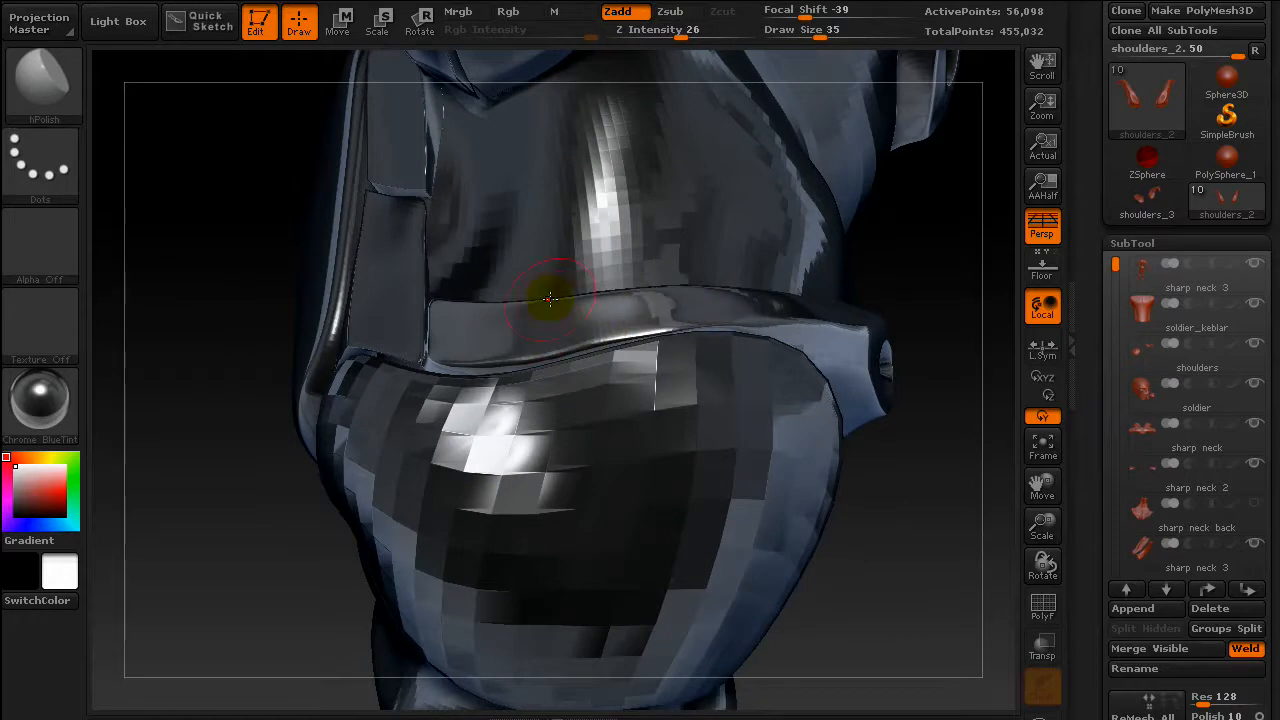
{"action": "left_click_drag", "start_coordinate": [550, 300], "coordinate": [896, 512]}
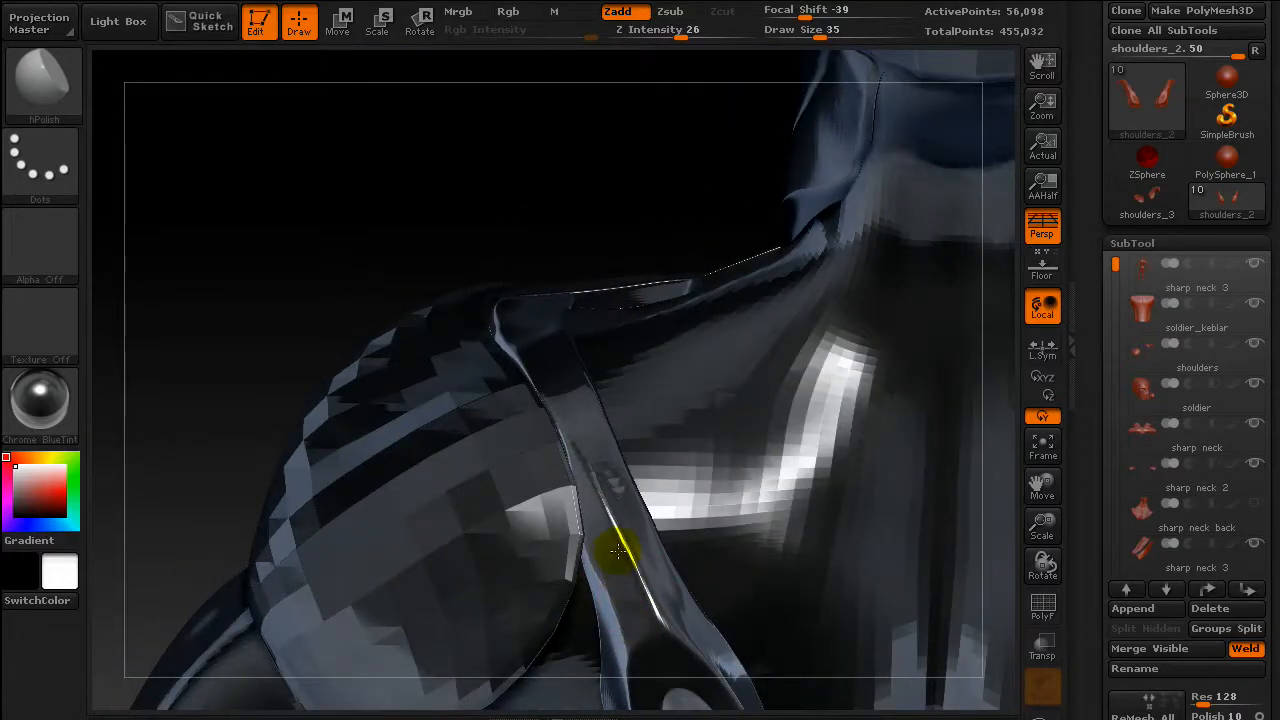
{"action": "left_click_drag", "start_coordinate": [616, 552], "coordinate": [664, 532]}
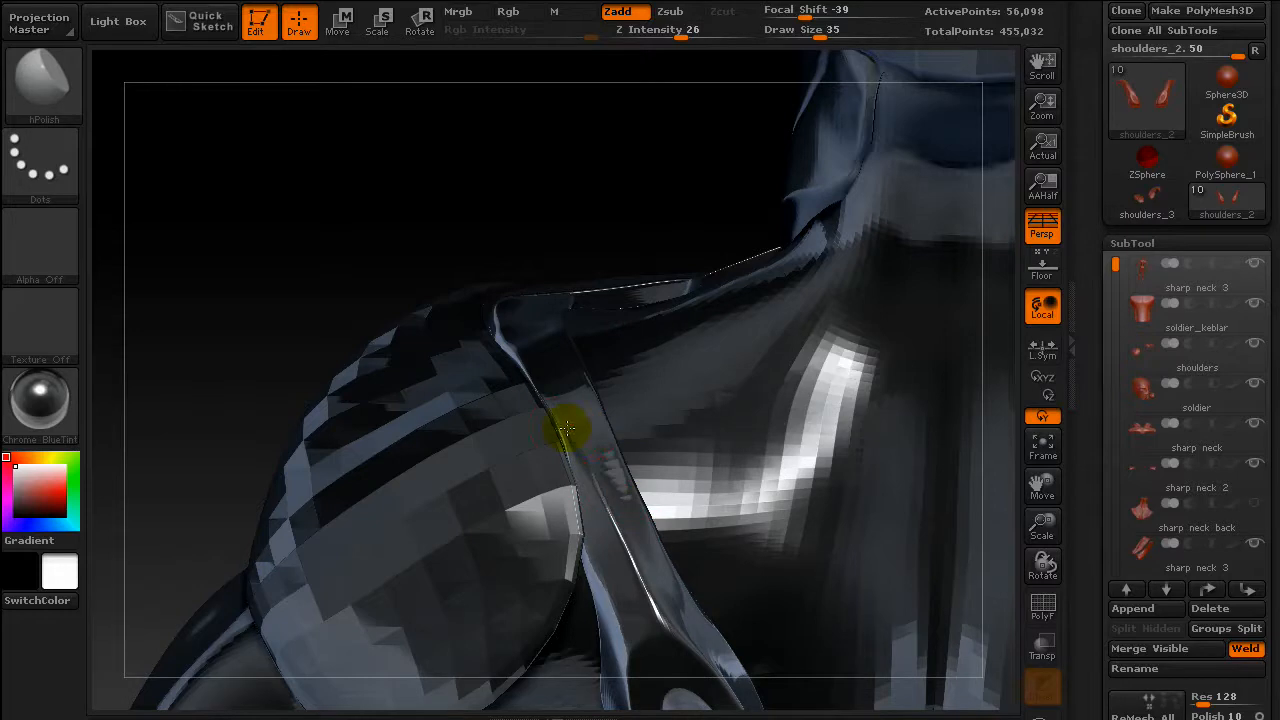
{"action": "left_click_drag", "start_coordinate": [568, 430], "coordinate": [342, 224]}
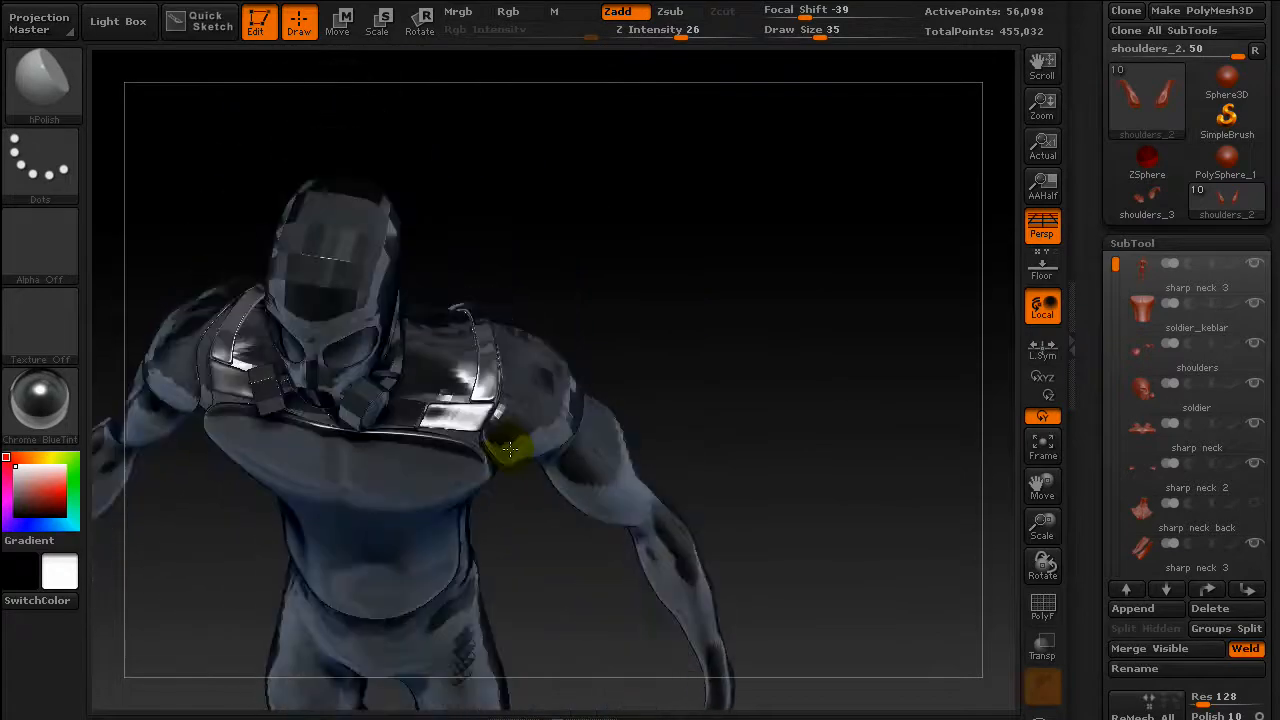
Orbit the soldier from above and behind, ending on the gas-masked front
{"action": "left_click_drag", "start_coordinate": [510, 450], "coordinate": [416, 552]}
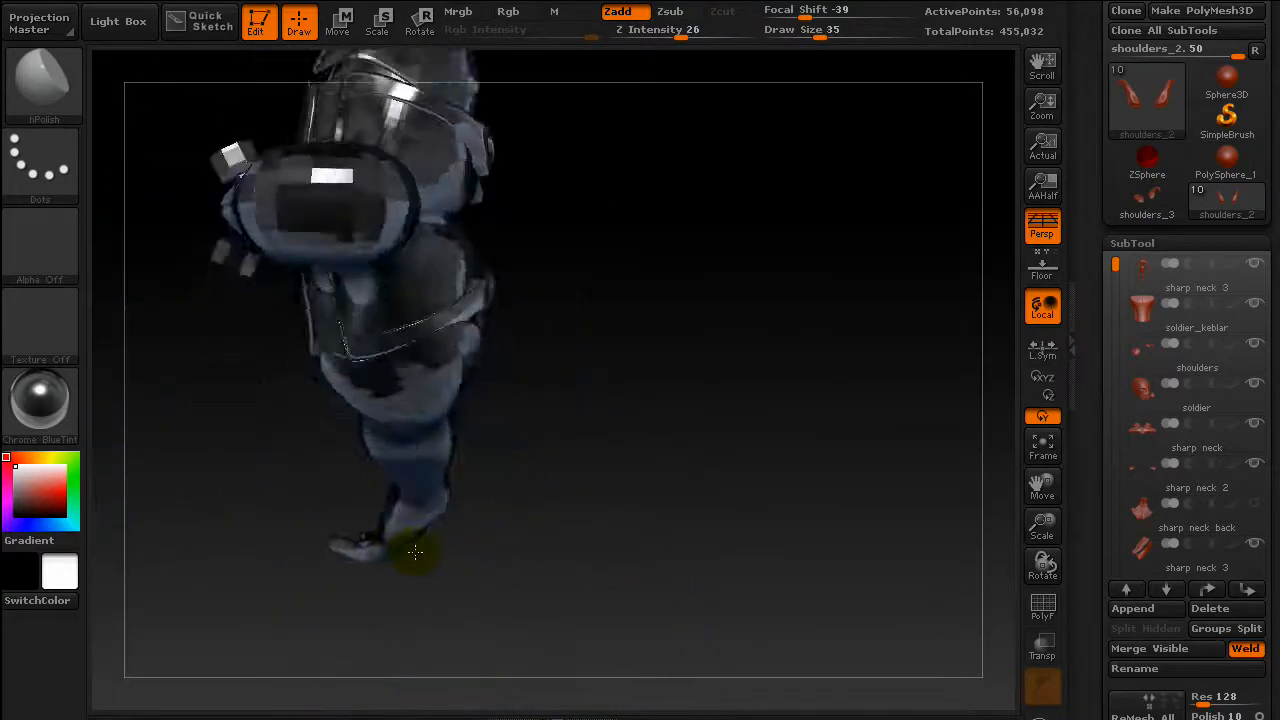
{"action": "left_click_drag", "start_coordinate": [416, 552], "coordinate": [322, 374]}
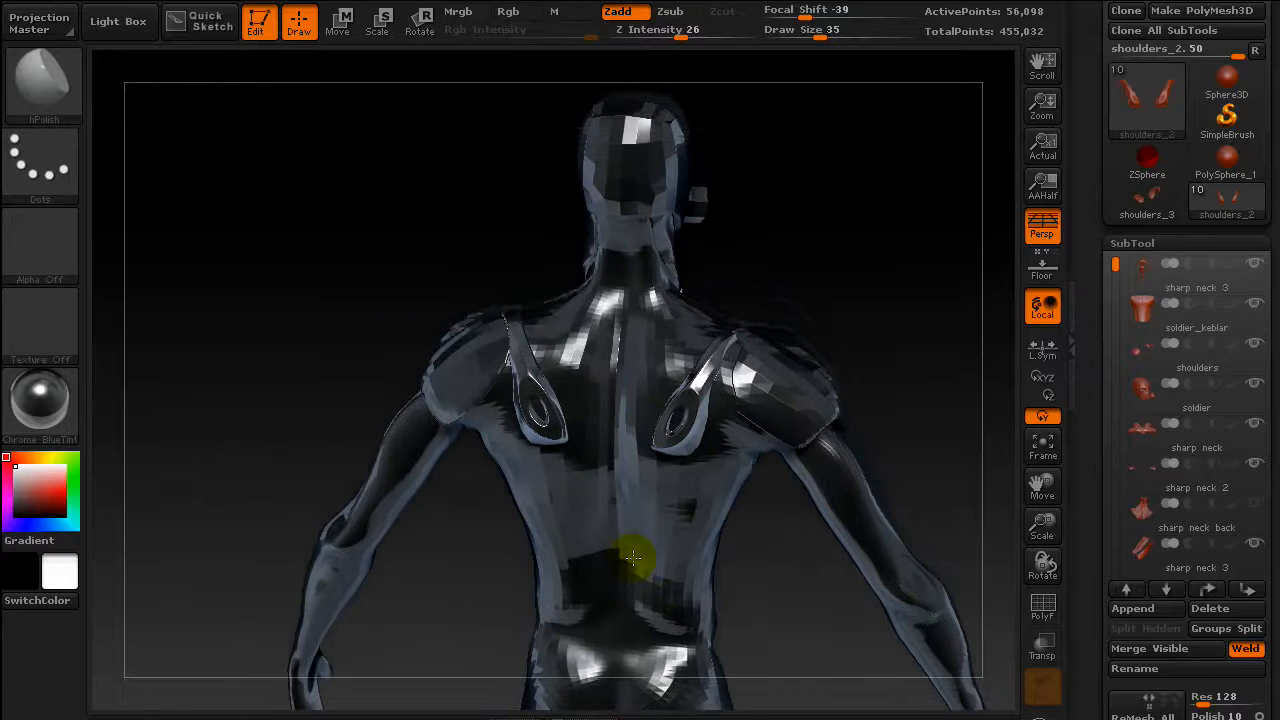
{"action": "left_click_drag", "start_coordinate": [636, 558], "coordinate": [596, 584]}
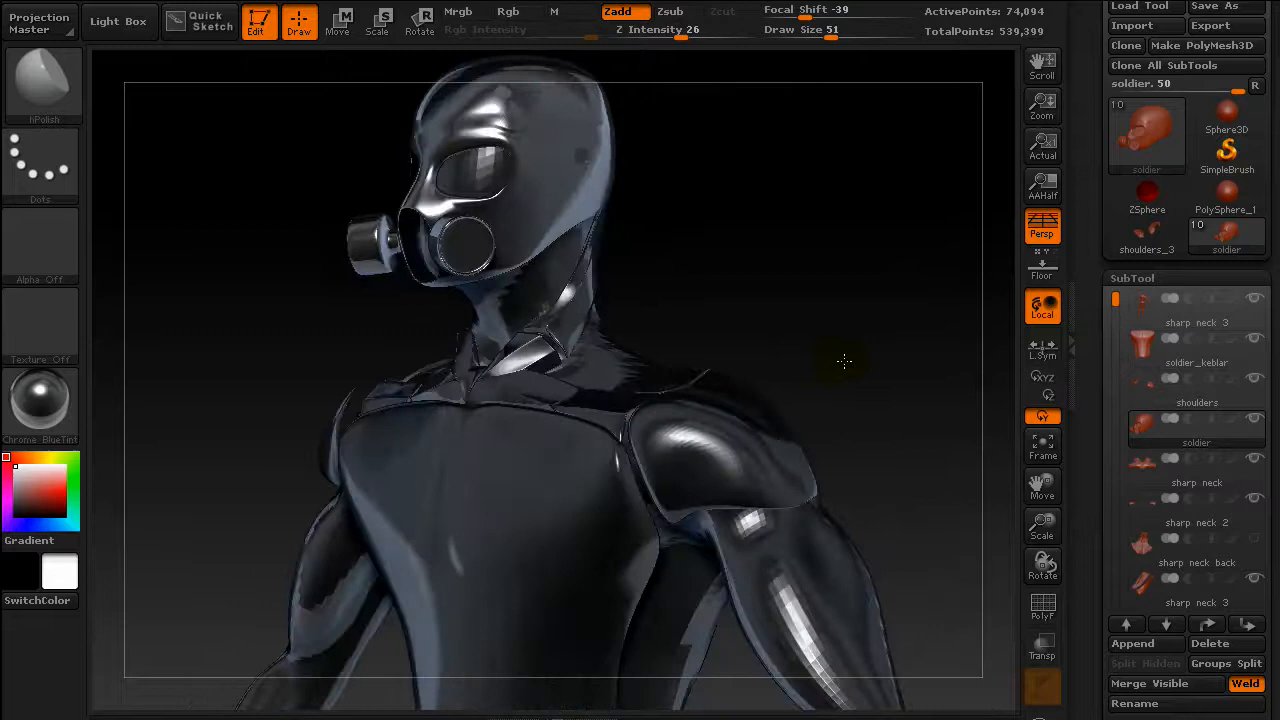
Bring up the material library for previewing the soldier
{"action": "left_click_drag", "start_coordinate": [844, 360], "coordinate": [858, 264]}
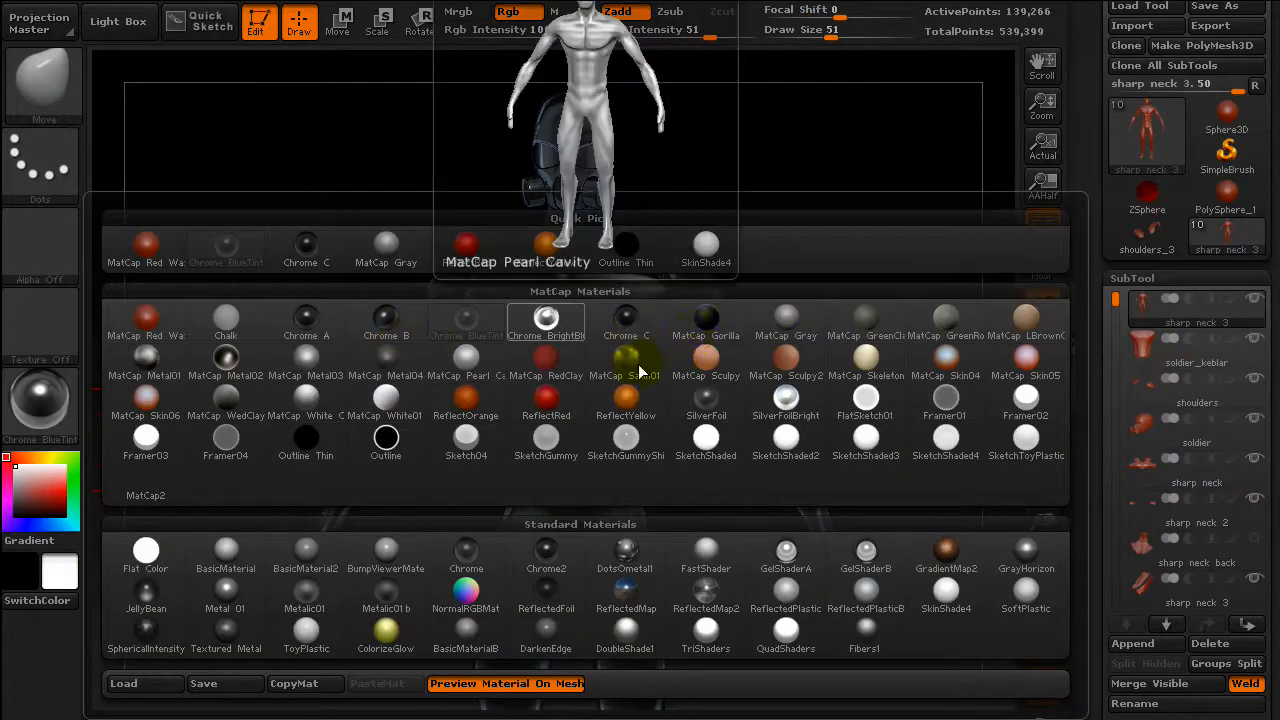
Try a matcap and the reflective ReflectedMap2 material, then apply a plain gray matcap to the soldier
{"action": "left_click", "coordinate": [624, 356]}
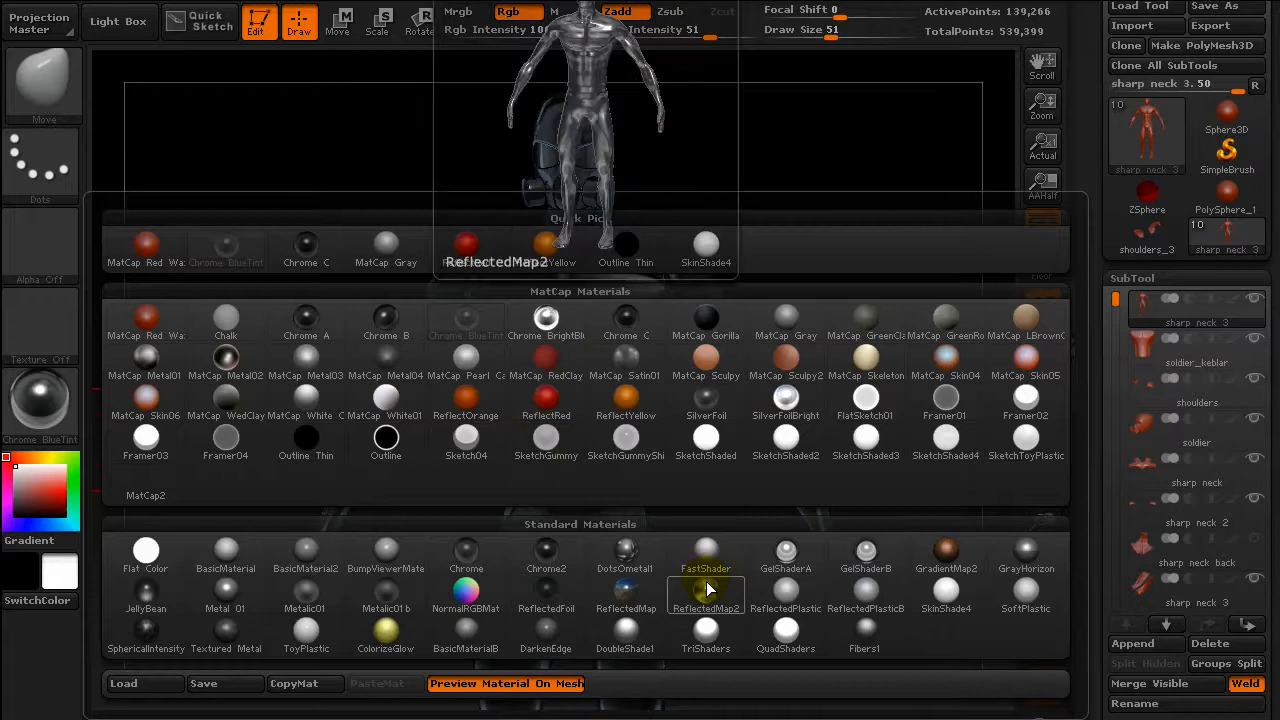
{"action": "left_click", "coordinate": [546, 552]}
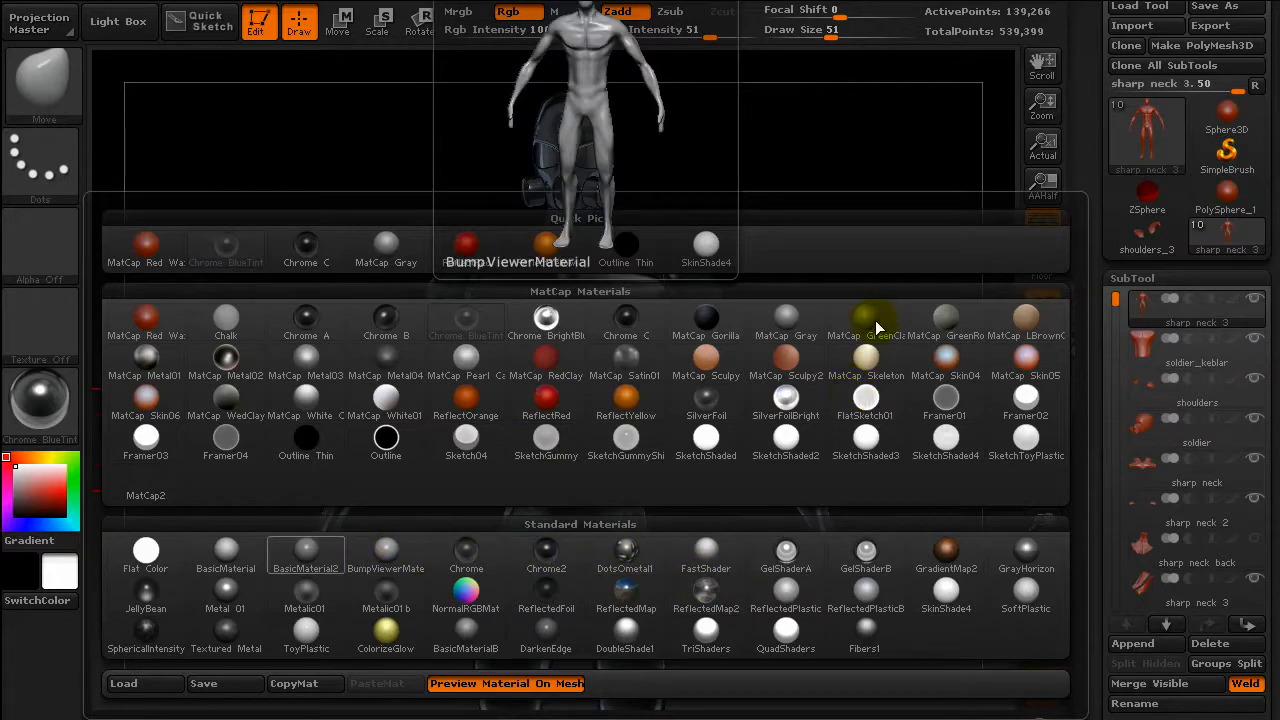
{"action": "left_click", "coordinate": [866, 320]}
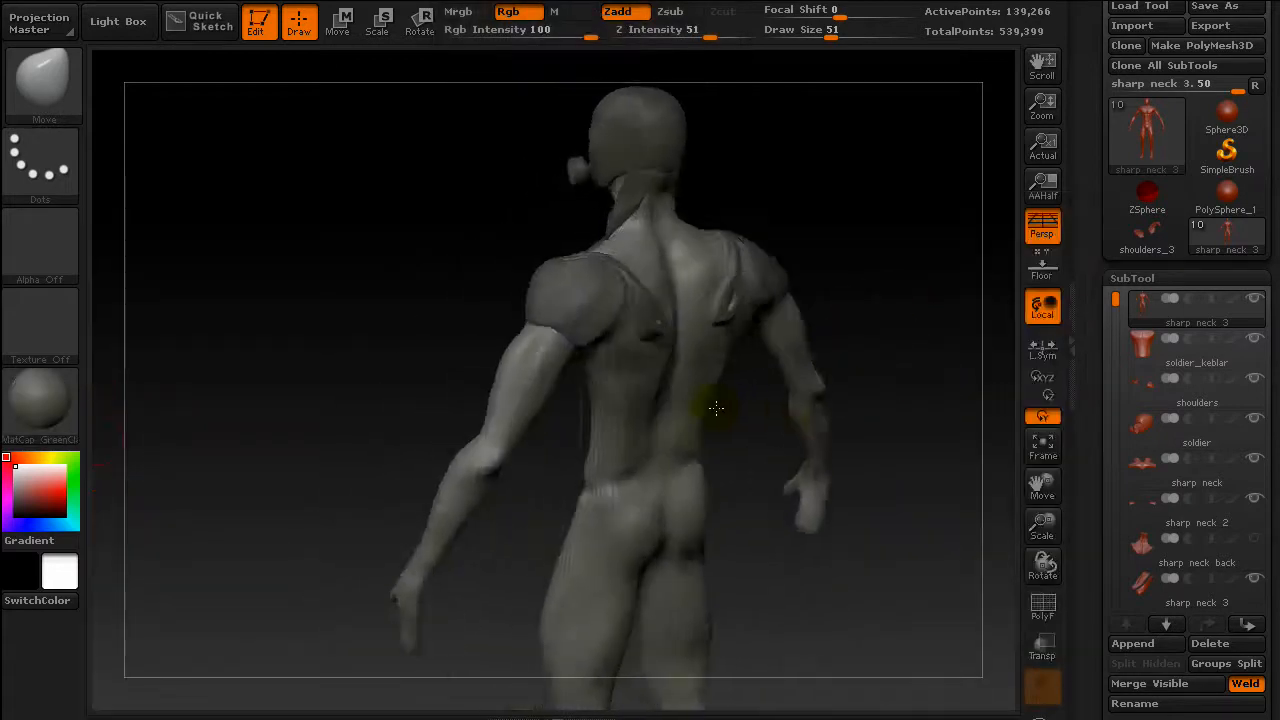
Orbit the gray soldier from its back around to a straight front view showing the gas mask
{"action": "left_click_drag", "start_coordinate": [716, 408], "coordinate": [828, 488]}
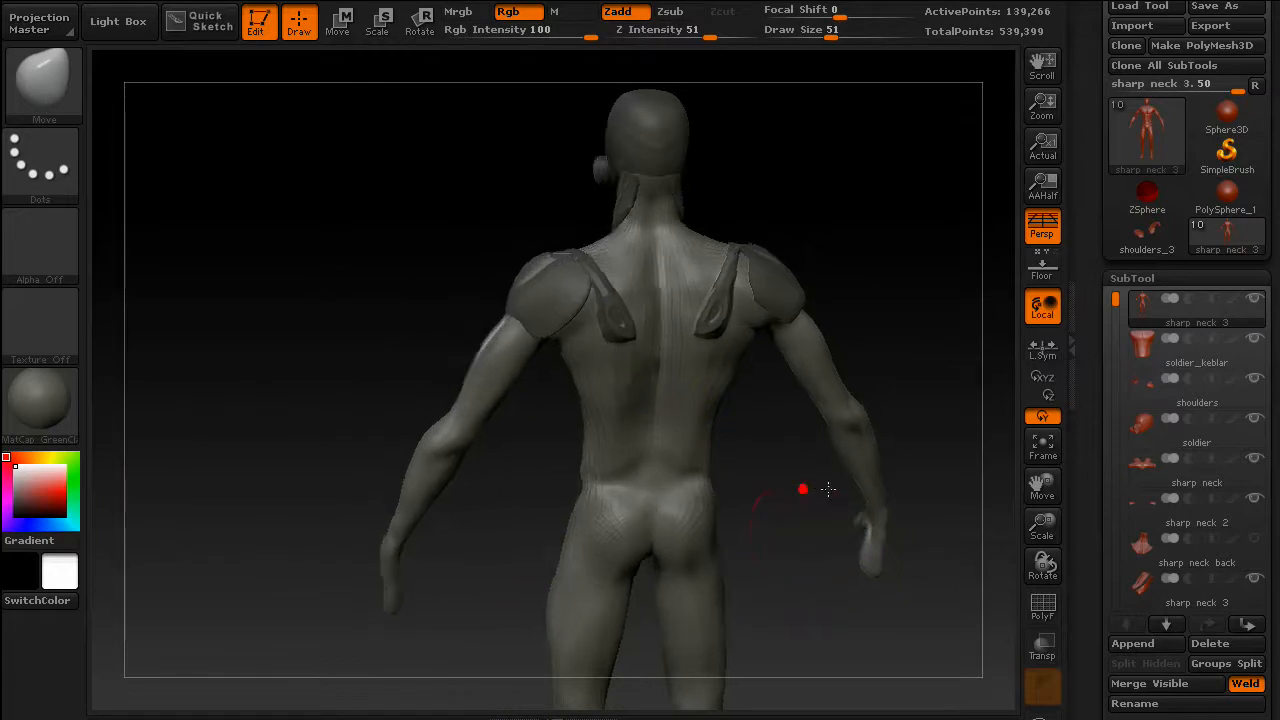
{"action": "left_click_drag", "start_coordinate": [804, 488], "coordinate": [834, 476]}
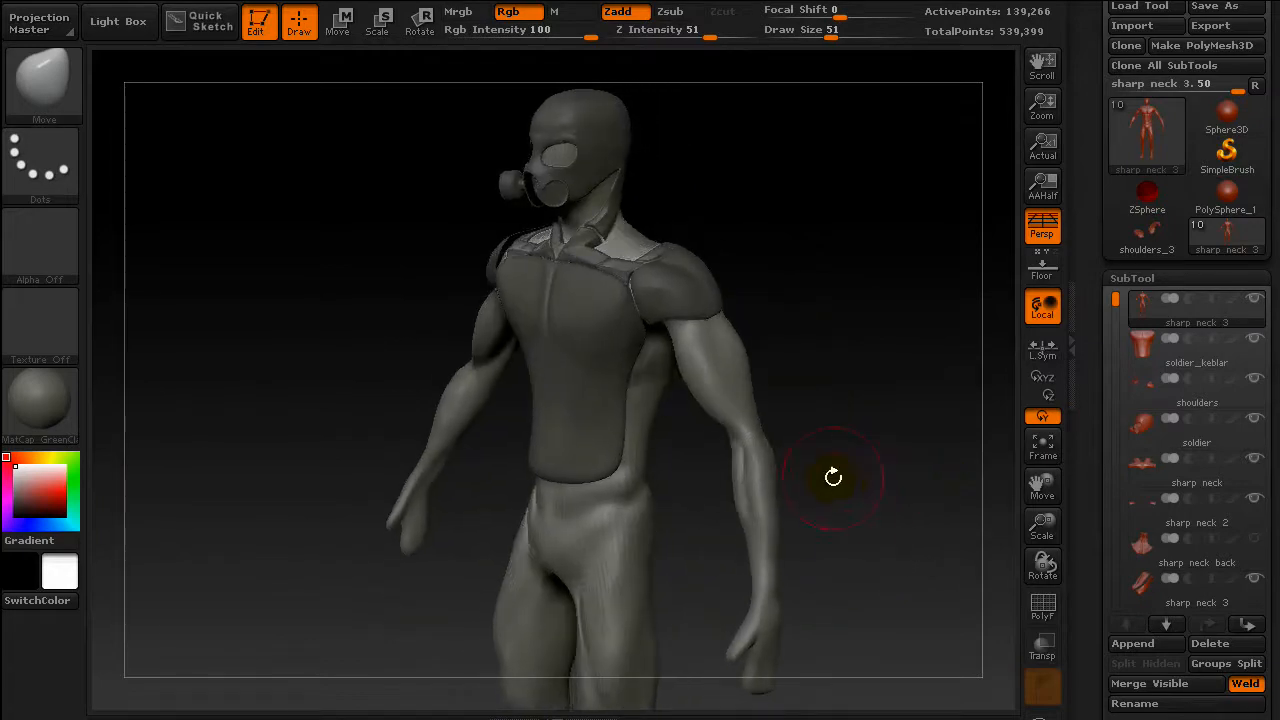
{"action": "left_click_drag", "start_coordinate": [834, 476], "coordinate": [884, 420]}
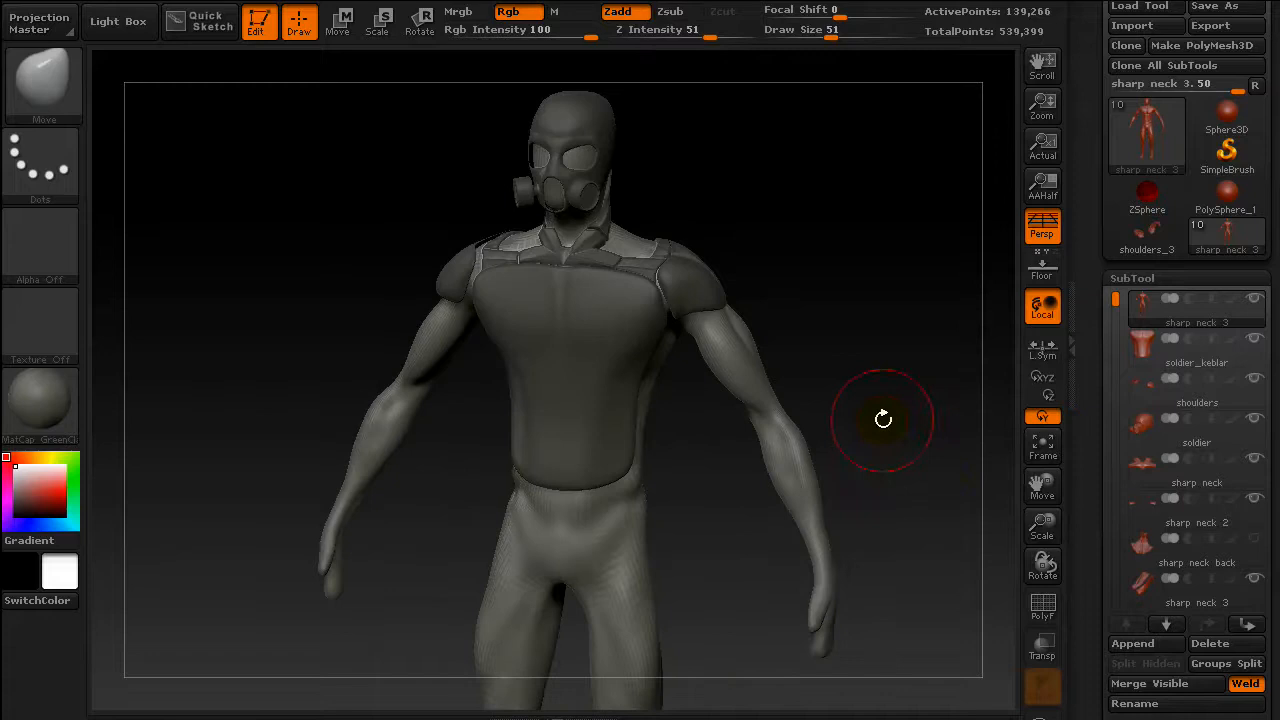
{"action": "left_click_drag", "start_coordinate": [884, 420], "coordinate": [488, 386]}
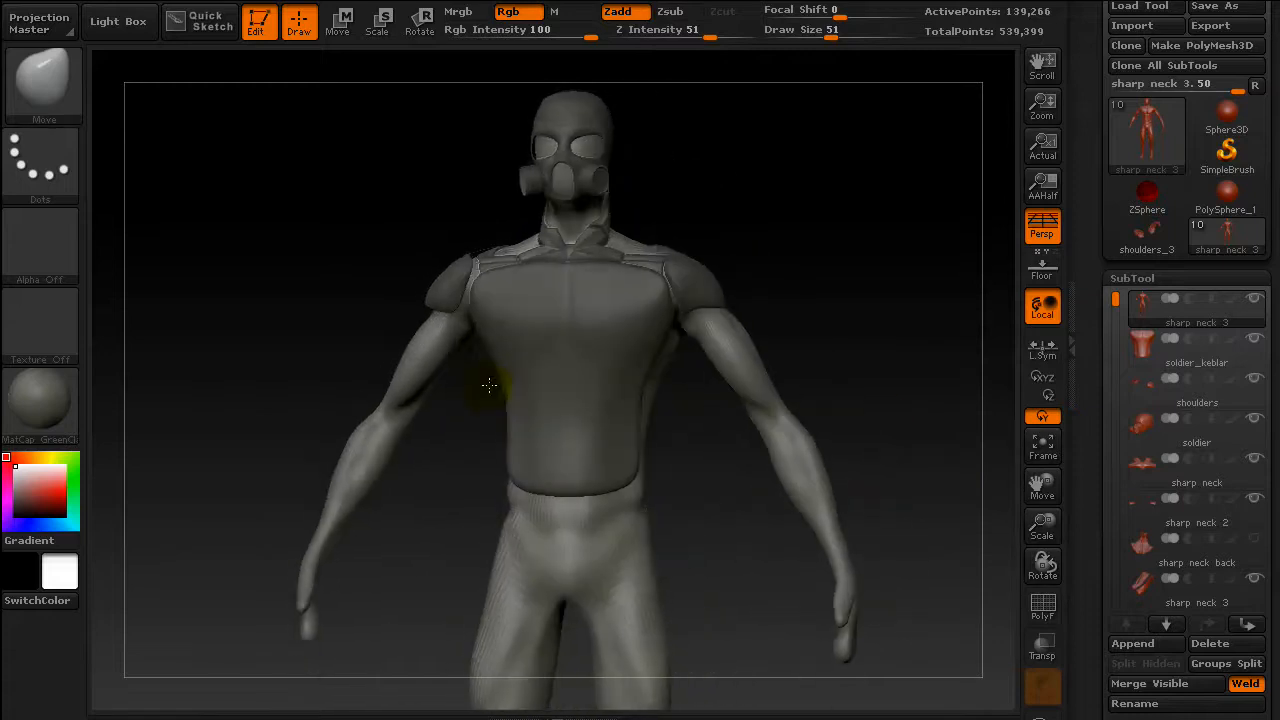